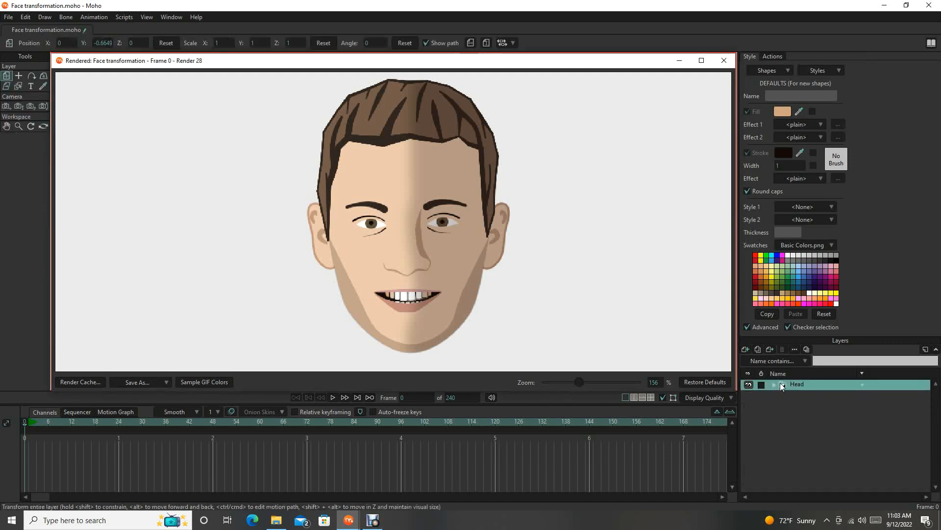
Step: Group the Head layer into a new bone layer and rename it 'Character'
left_click(746, 349)
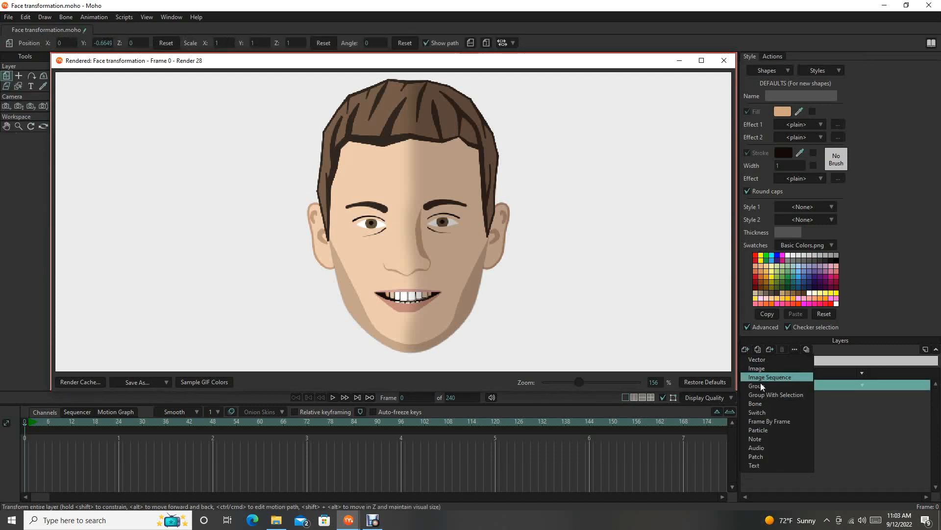
left_click(755, 385)
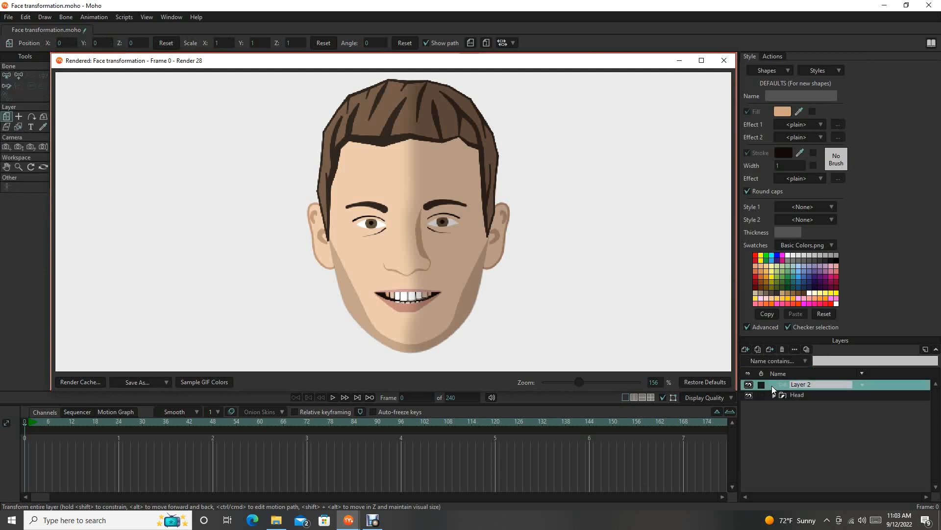
double_click(802, 384)
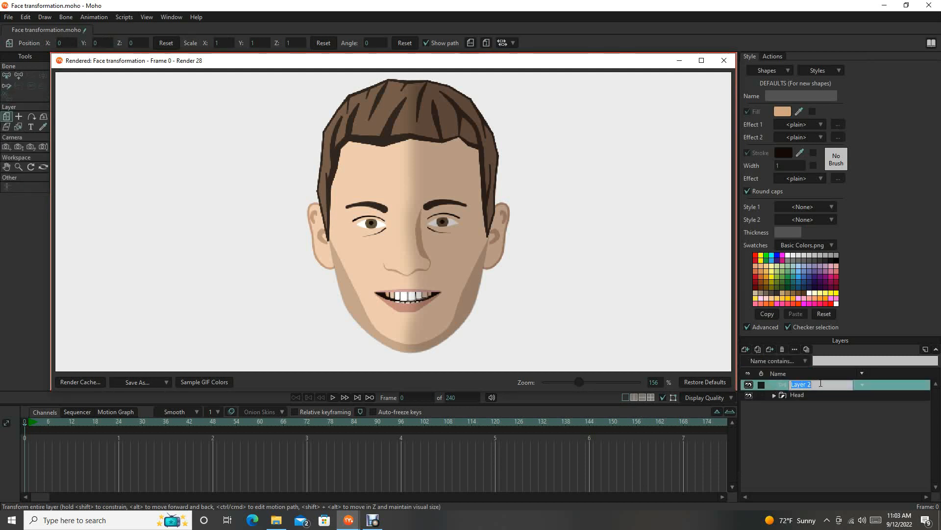
type("Char")
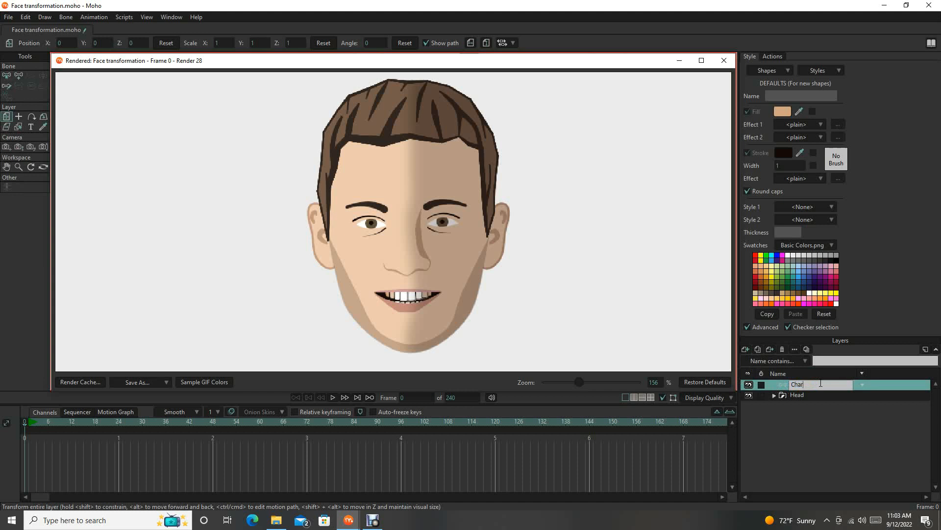
type("Character")
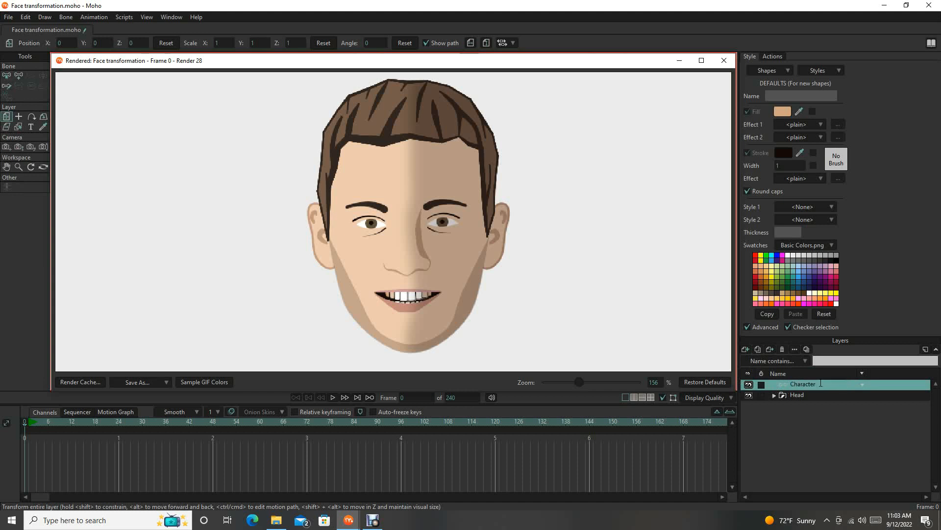
left_click(799, 395)
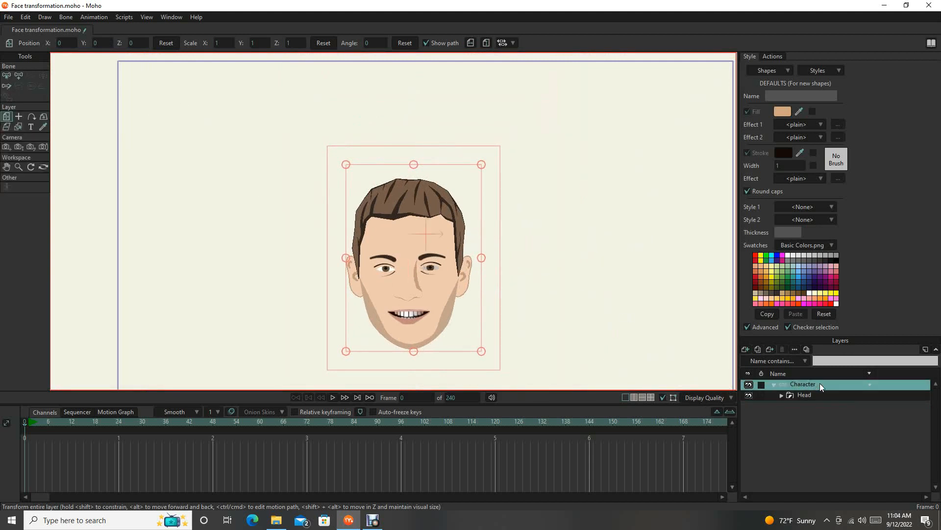
mouse_move(38, 81)
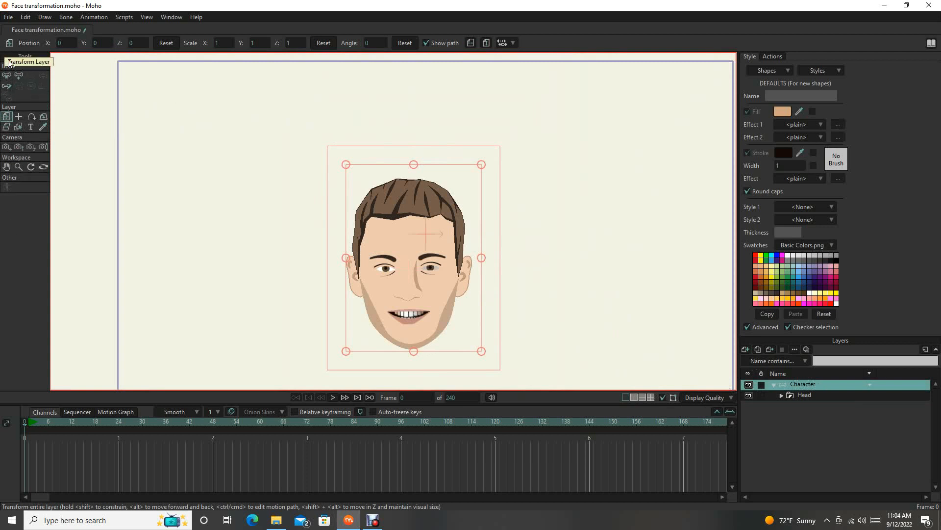
mouse_move(19, 75)
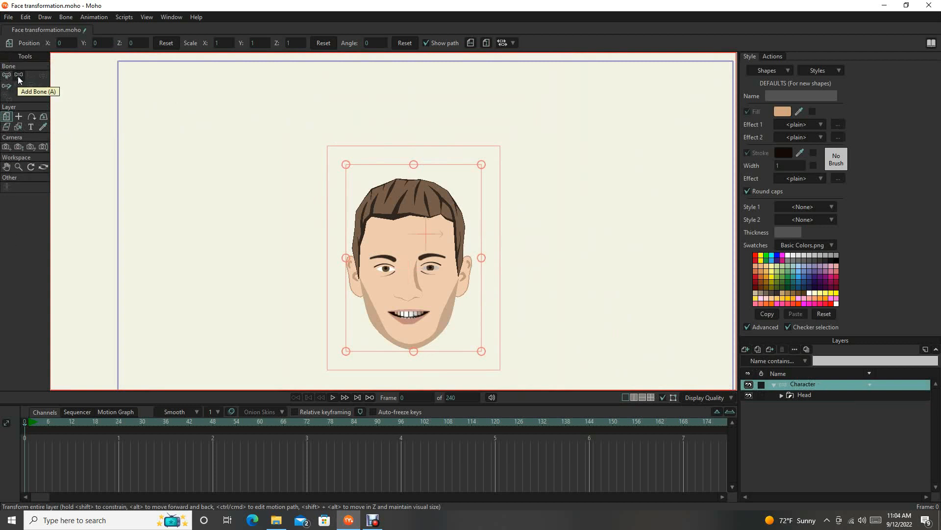
mouse_move(6, 76)
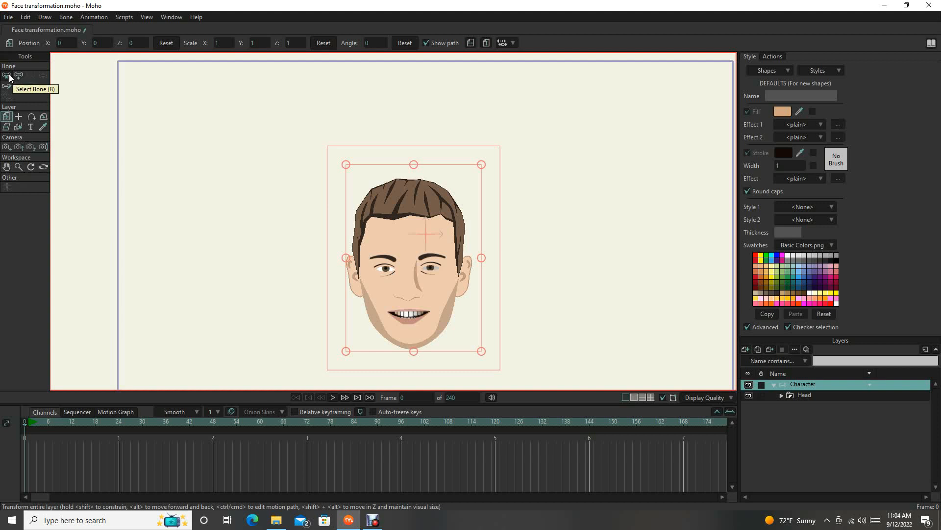
mouse_move(45, 78)
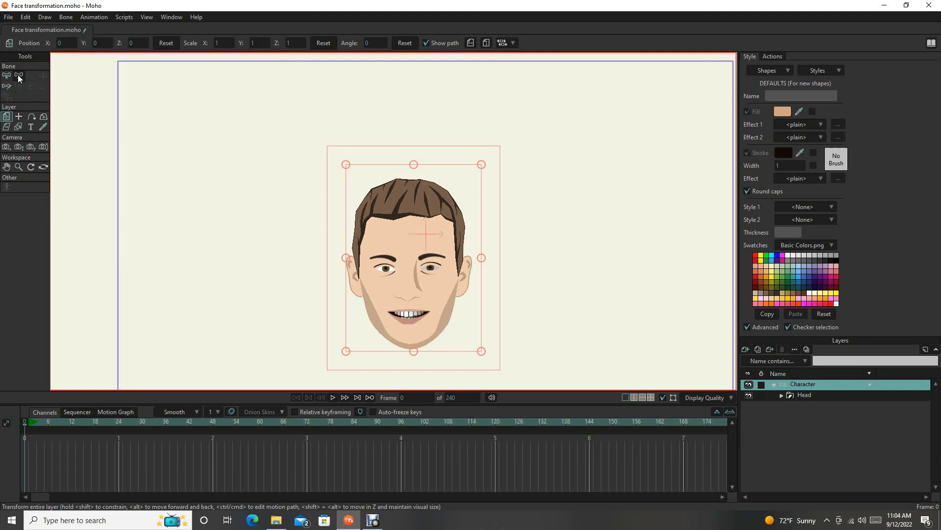
mouse_move(5, 75)
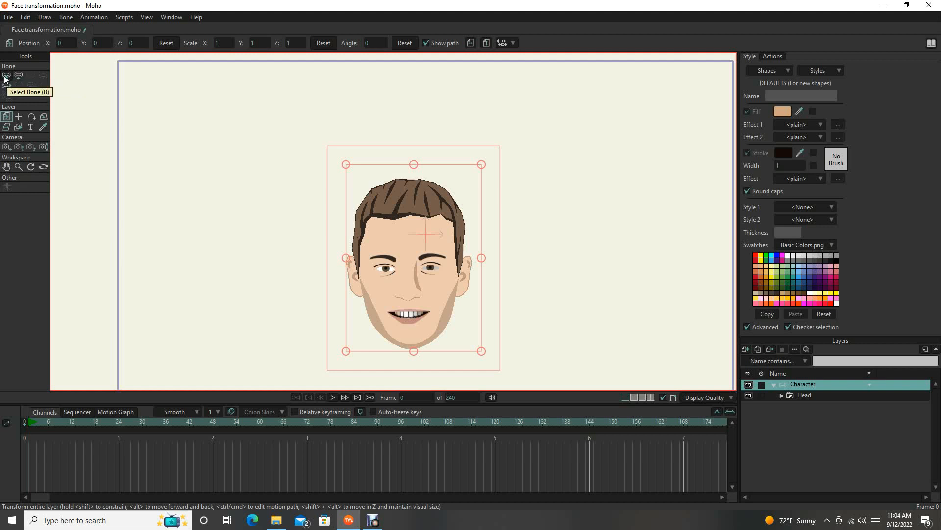
mouse_move(40, 79)
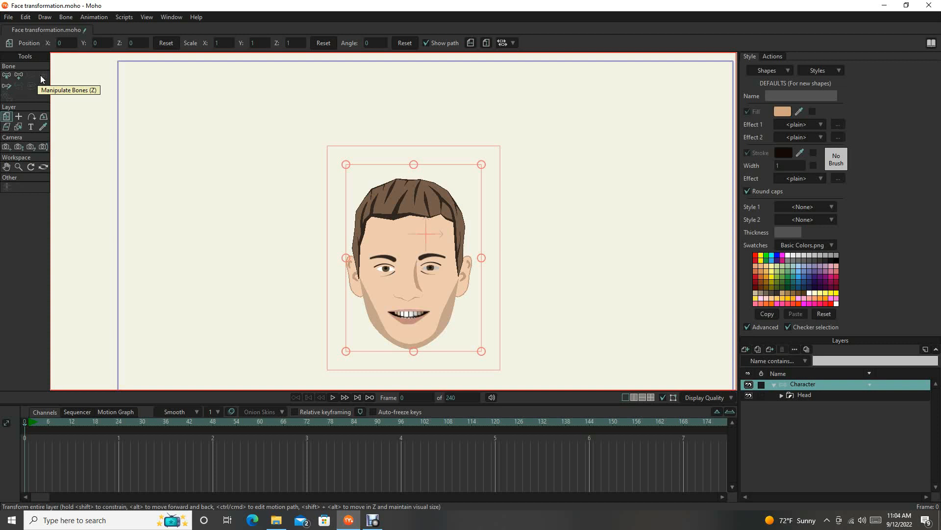
mouse_move(19, 75)
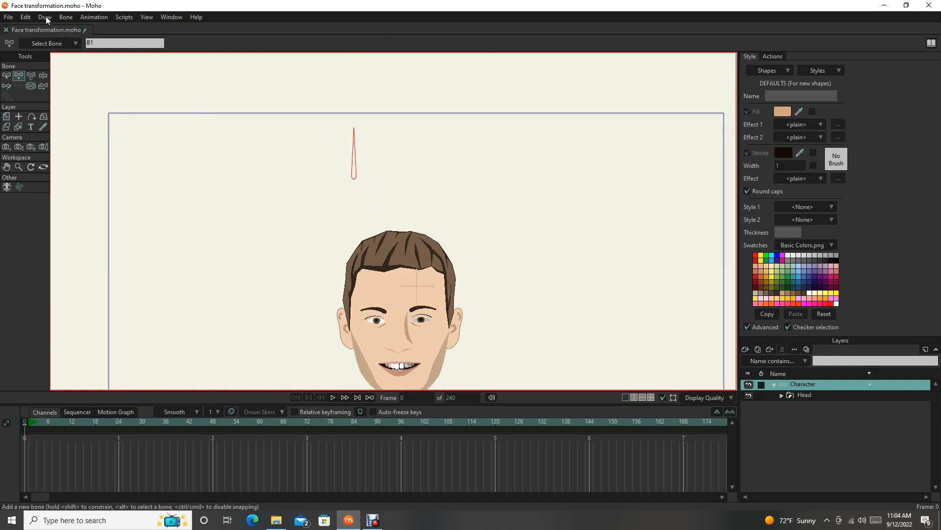
Step: Make the bone a smart dial 'Eye lids' (-90 to 90°, 100 frames, no separate actions)
left_click(67, 16)
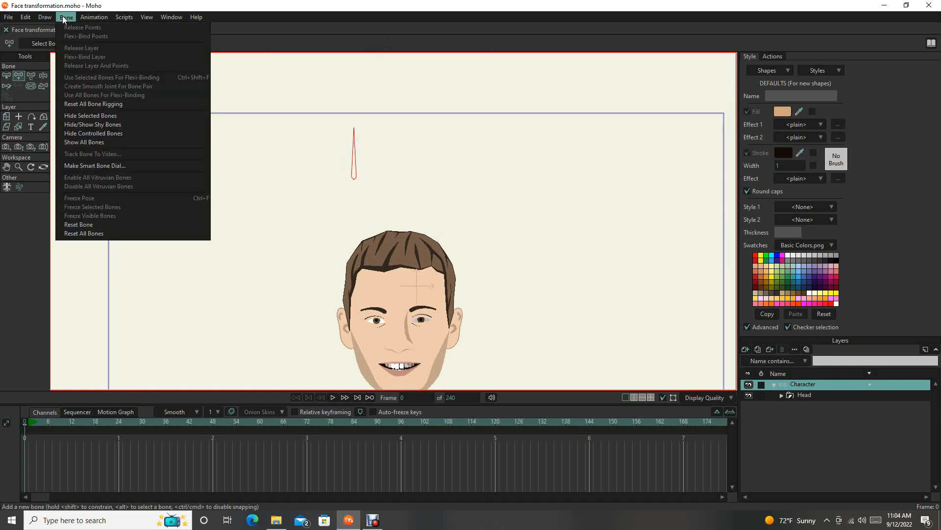
mouse_move(94, 165)
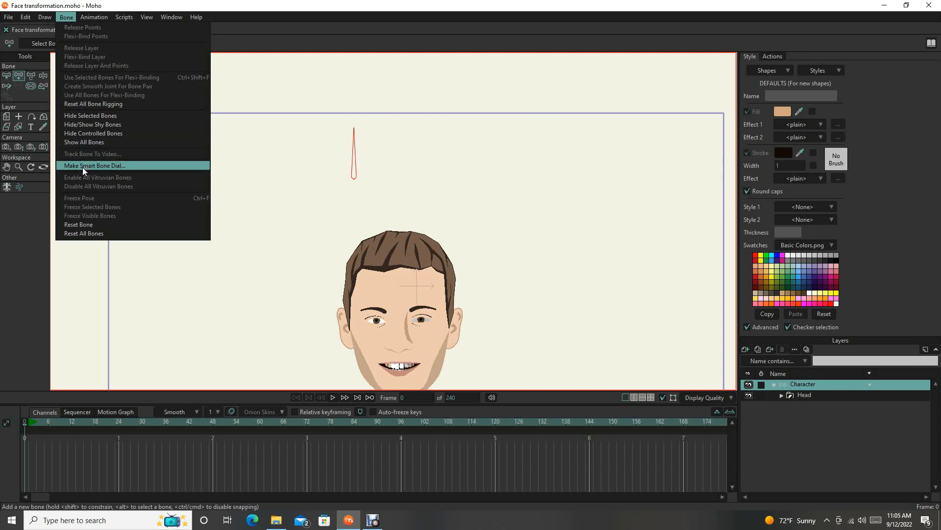
left_click(94, 166)
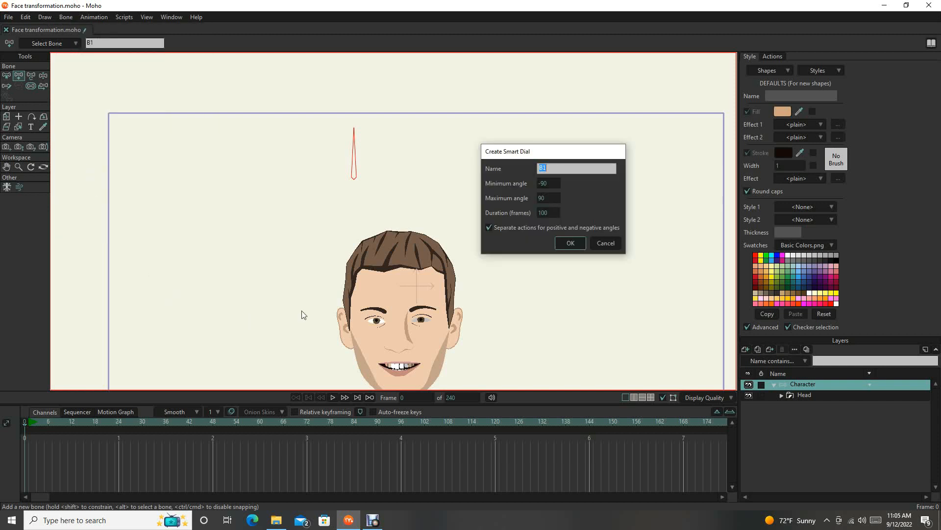
mouse_move(562, 179)
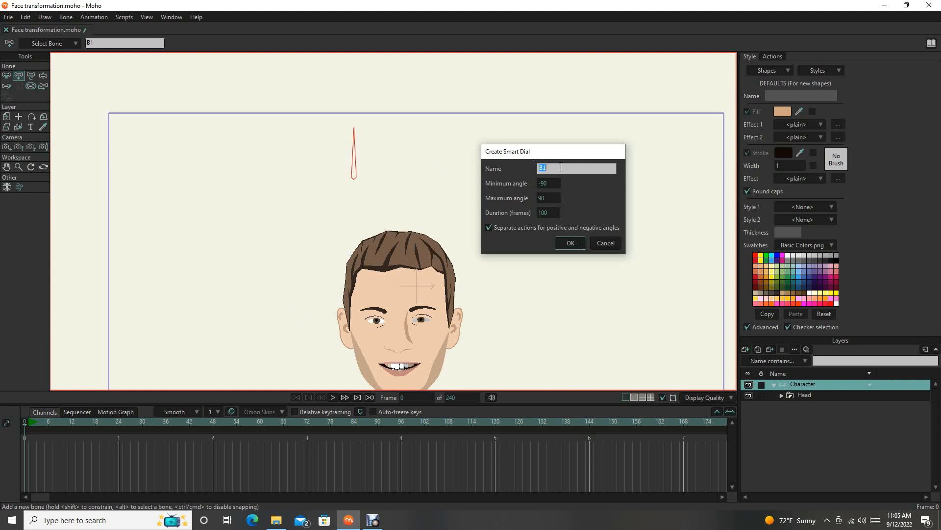
type("Eye lids")
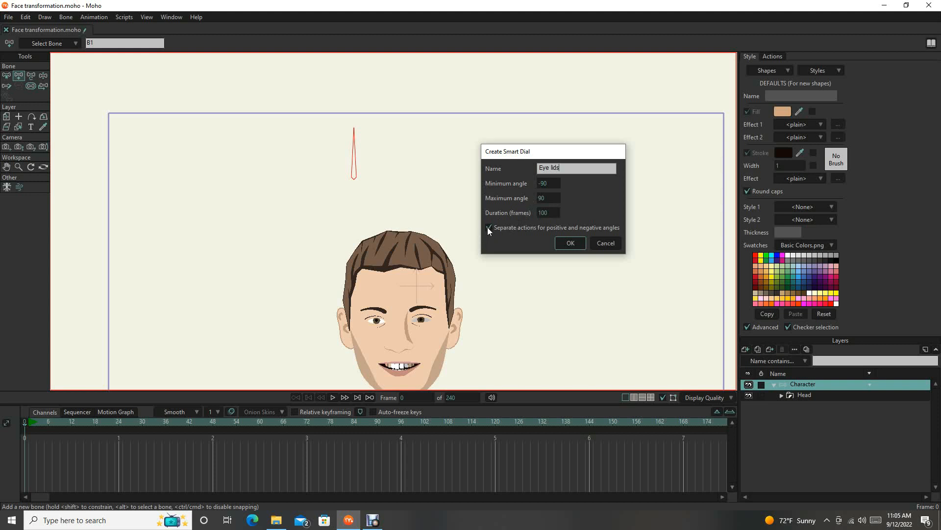
mouse_move(357, 141)
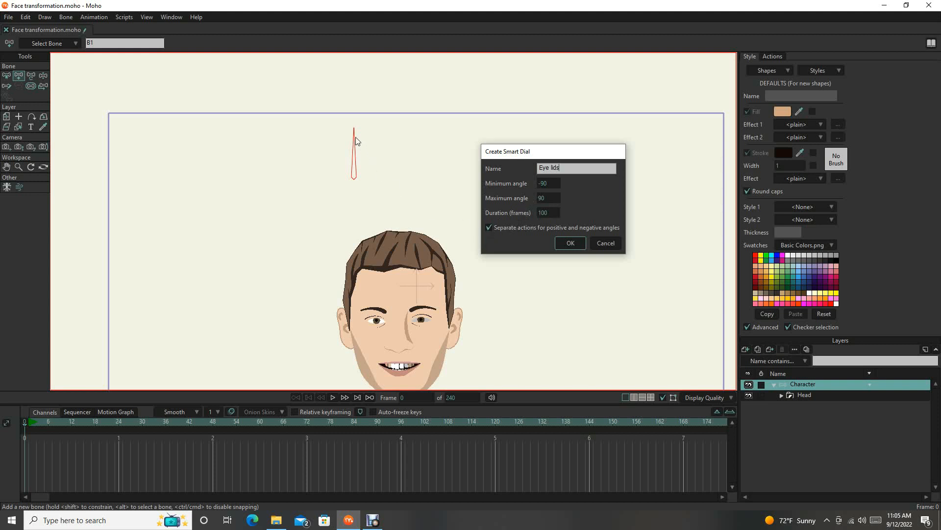
mouse_move(296, 183)
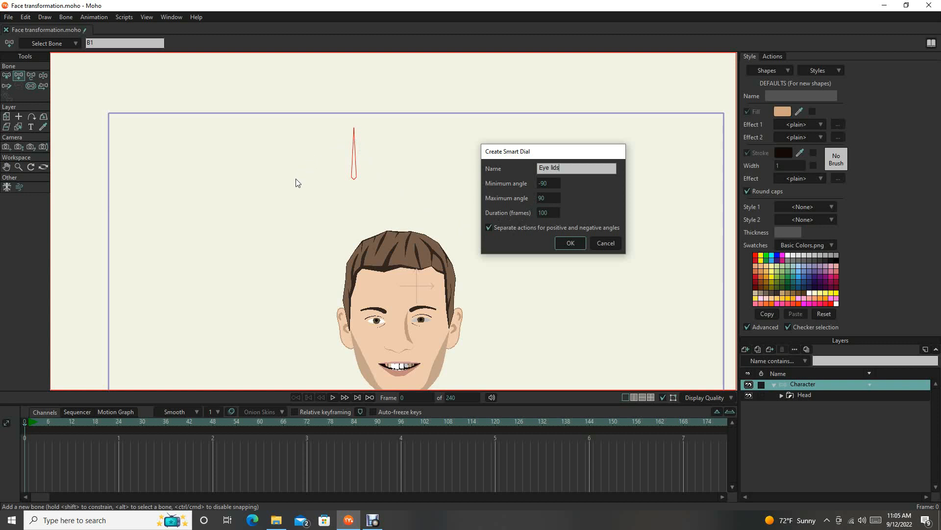
mouse_move(364, 297)
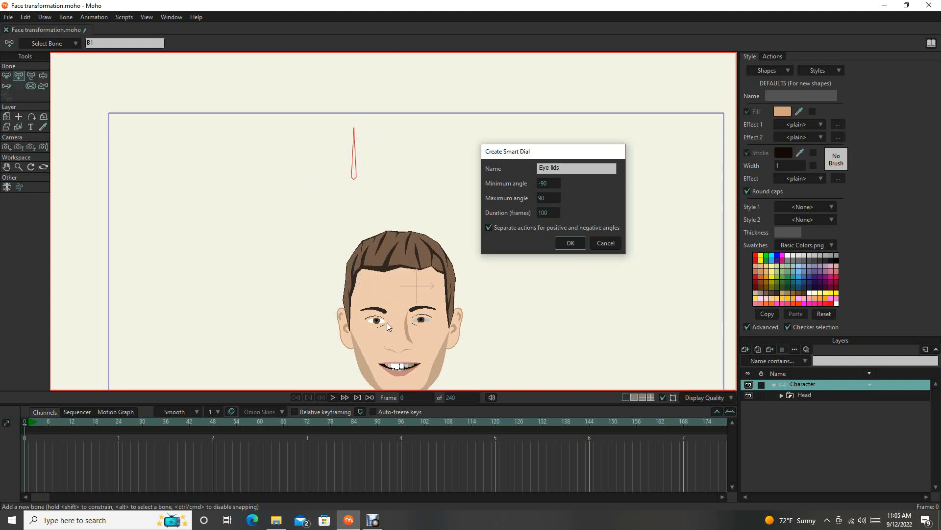
mouse_move(407, 233)
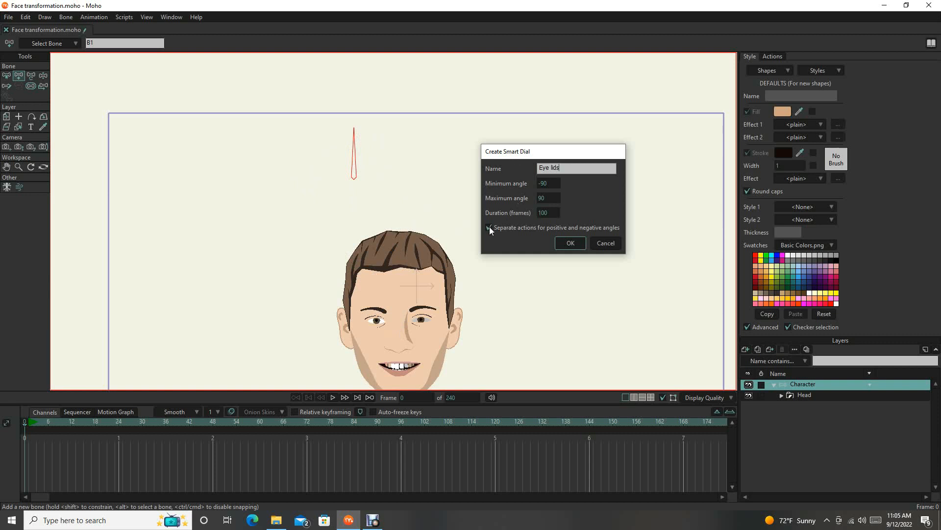
left_click(489, 227)
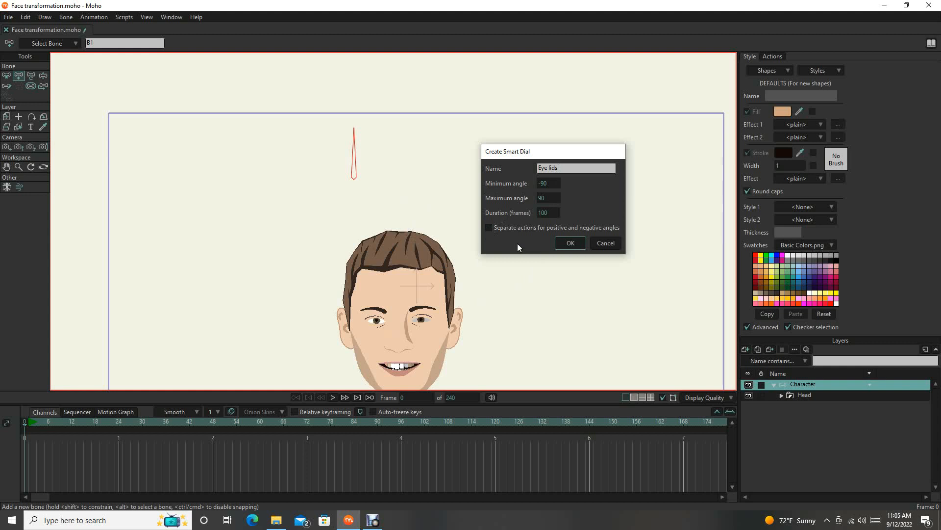
mouse_move(554, 272)
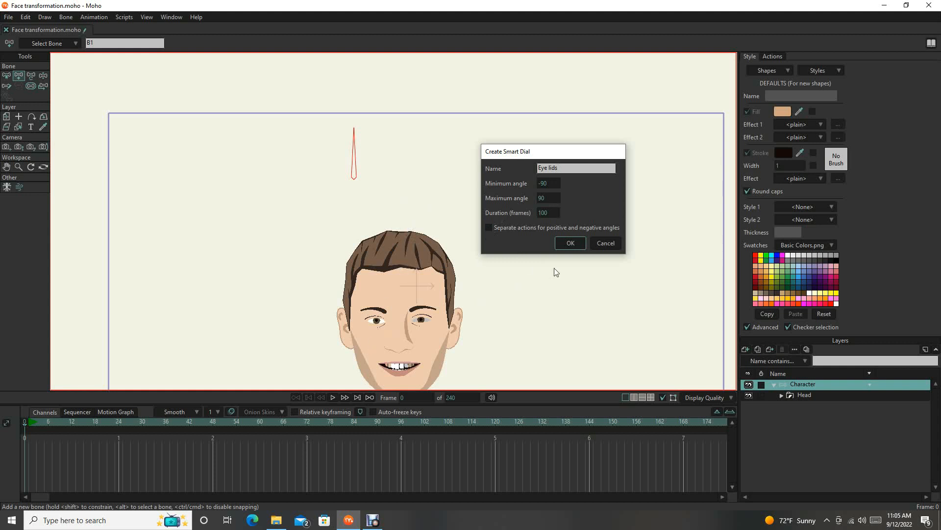
mouse_move(318, 182)
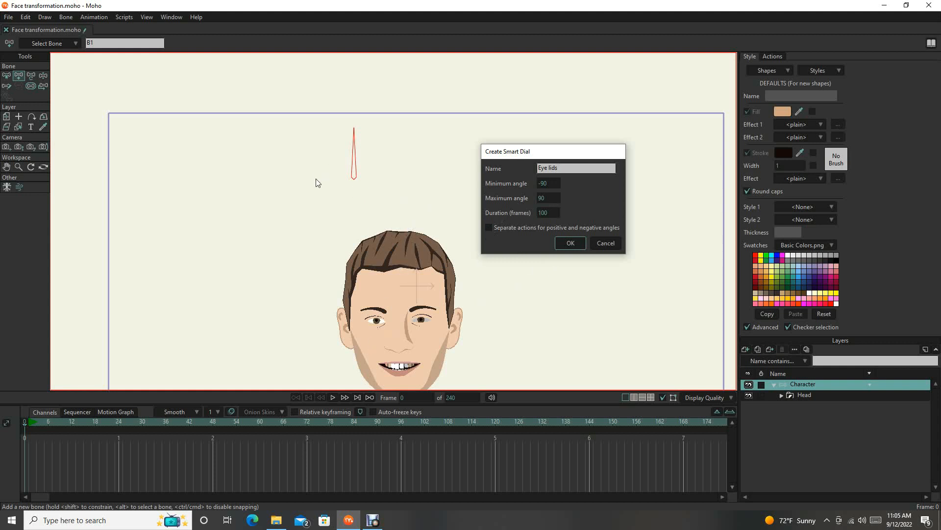
mouse_move(402, 171)
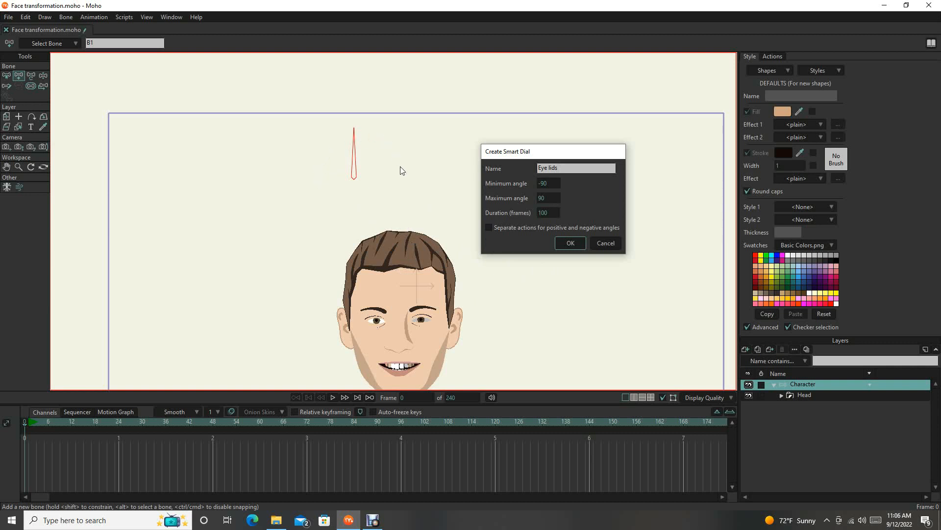
mouse_move(511, 319)
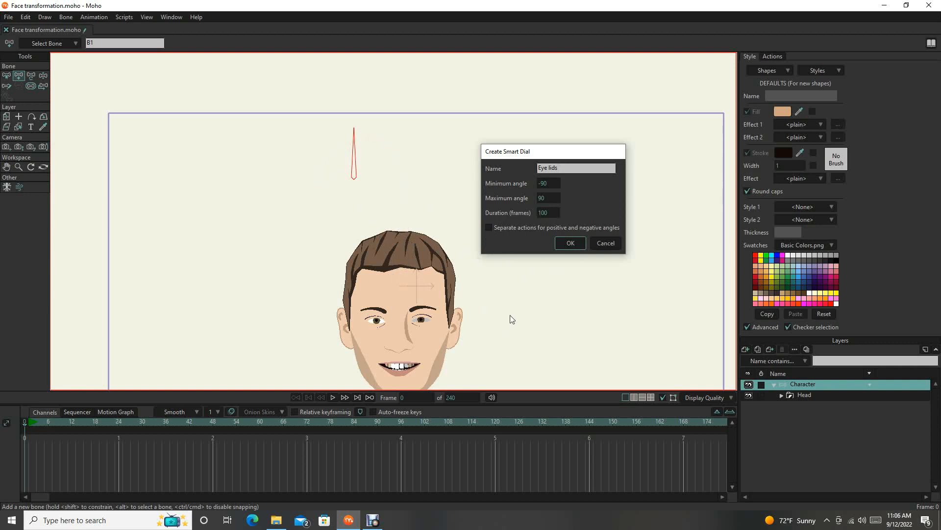
left_click(569, 243)
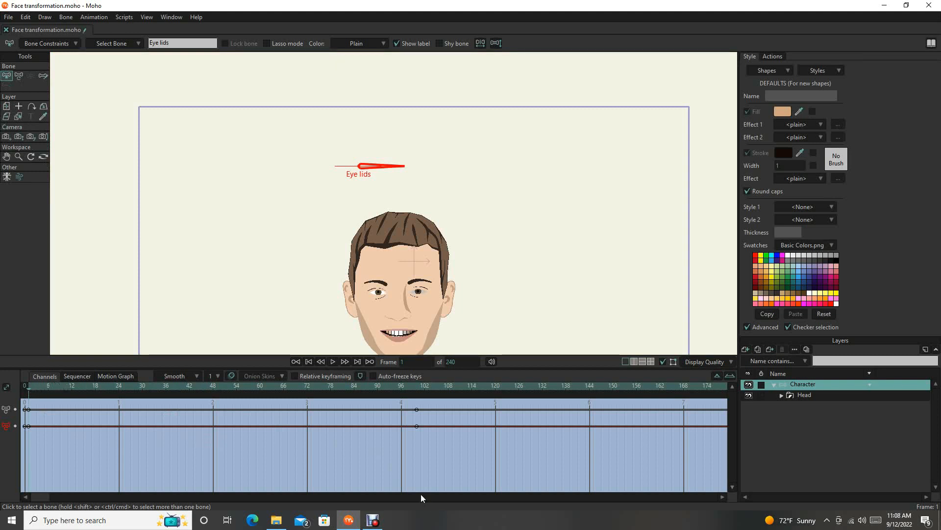
mouse_move(394, 153)
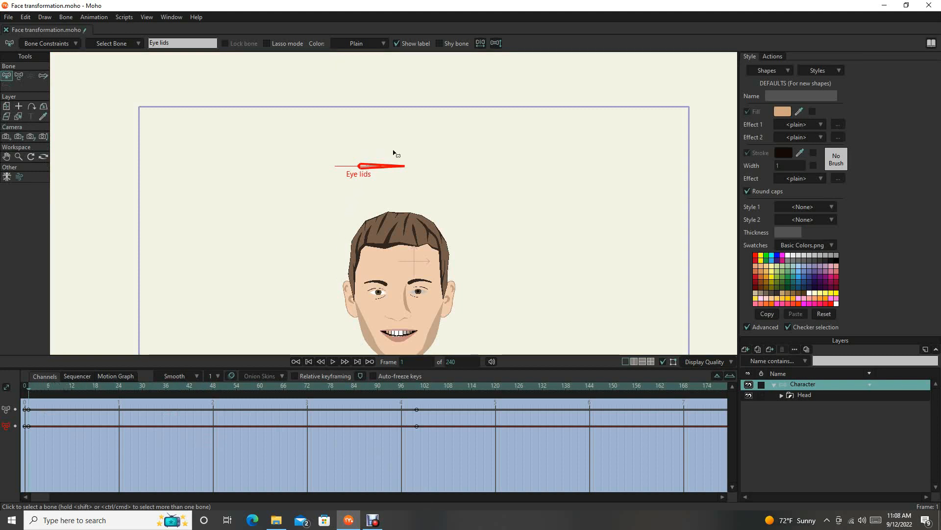
mouse_move(415, 261)
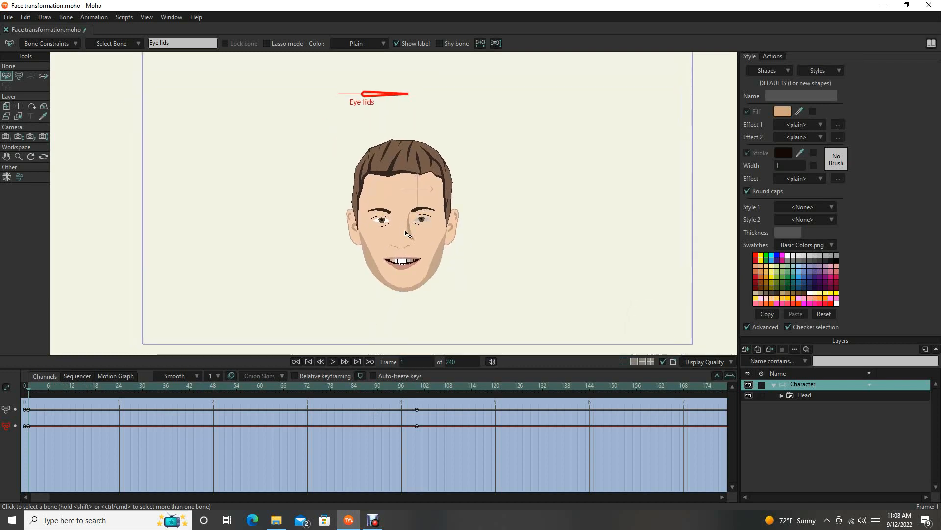
Step: Expand the Head group, then select and expand Eyes to show brows, irises and eye background
left_click(781, 395)
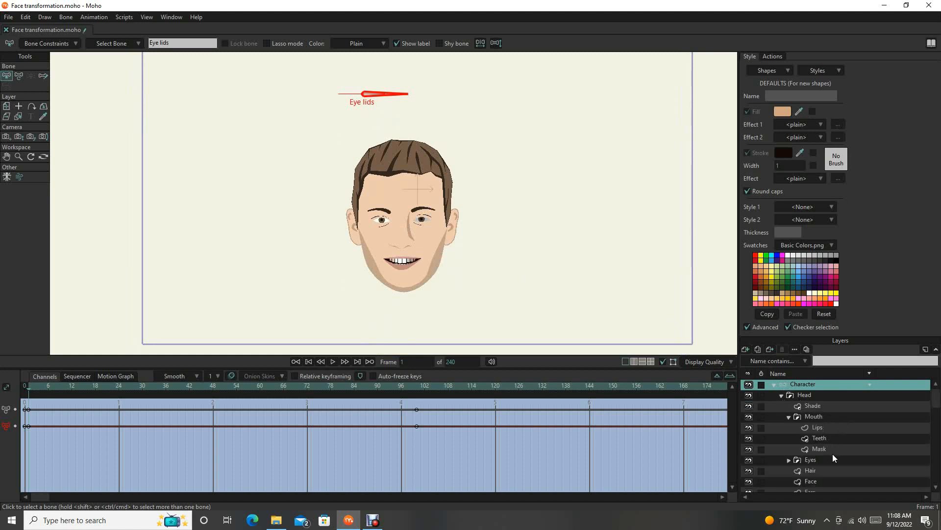
left_click(811, 460)
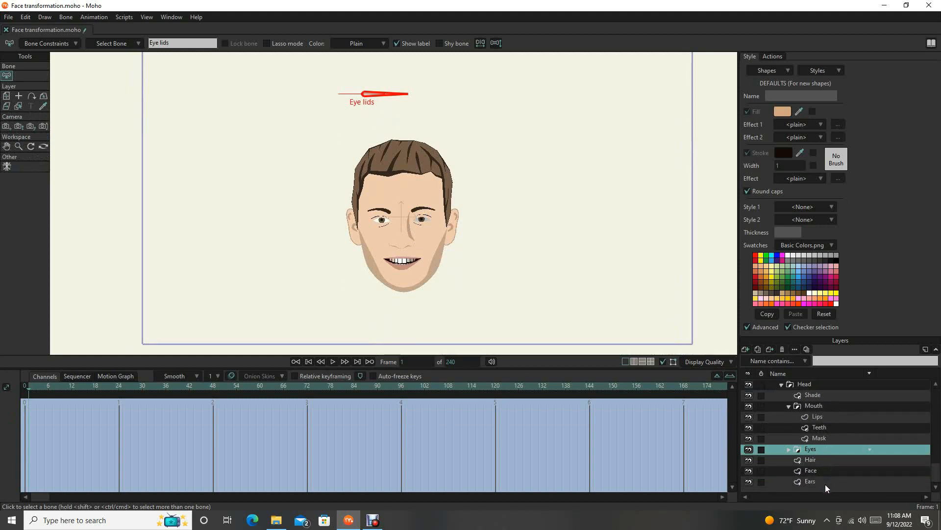
left_click(790, 449)
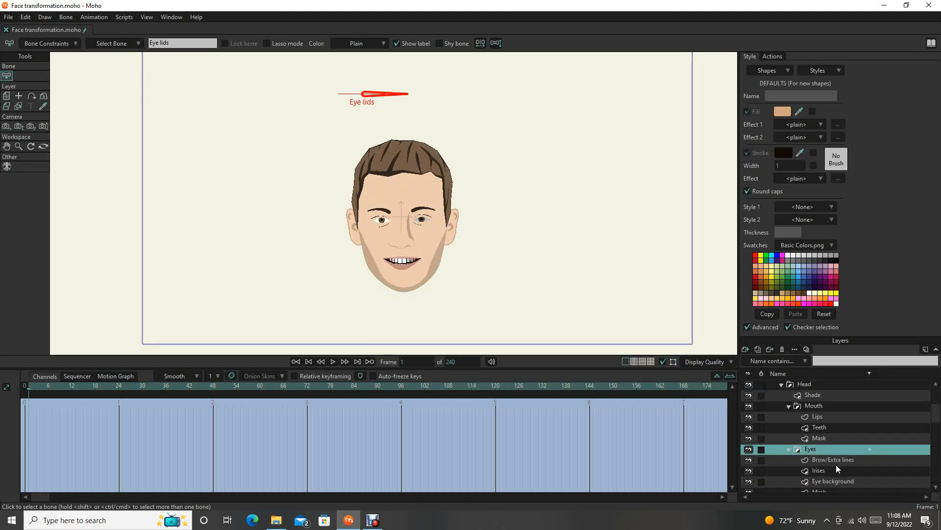
Step: Scroll the Eye lids action to check the closed eyes near frame 94
scroll("down", 3)
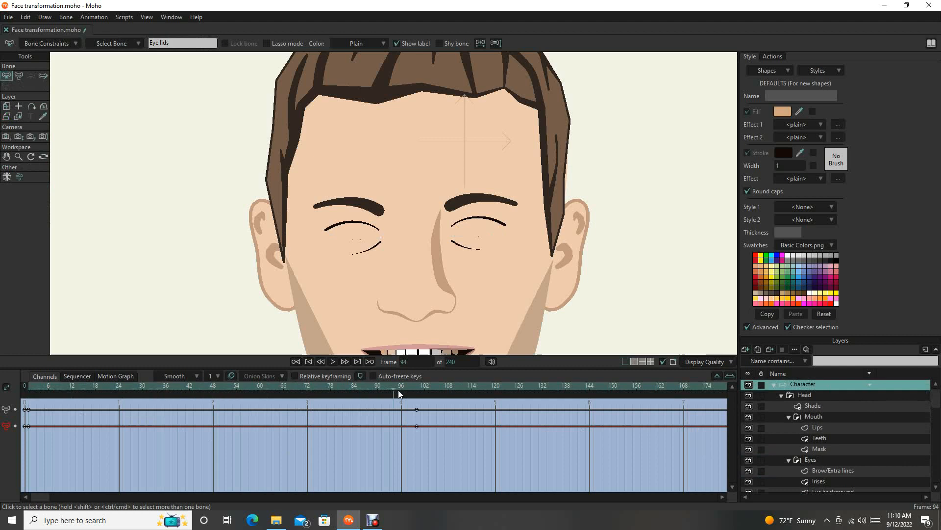
Step: At frame 100, drag the eye Mask's upper and lower edges outward to open the eyes
left_click(415, 385)
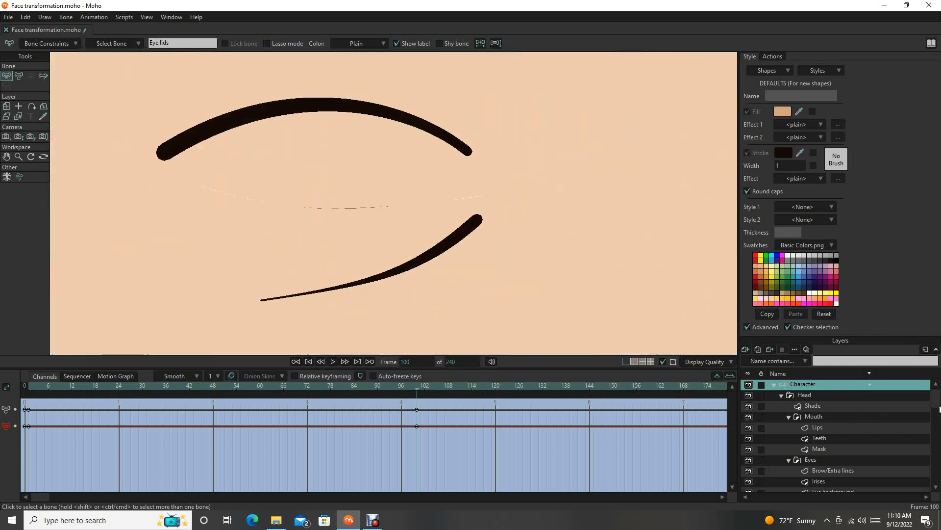
scroll("down", 3)
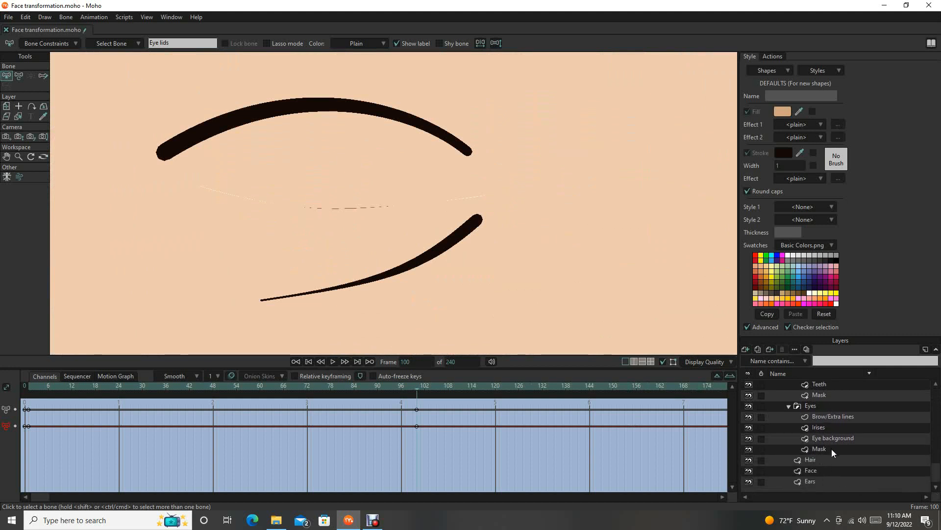
left_click(818, 449)
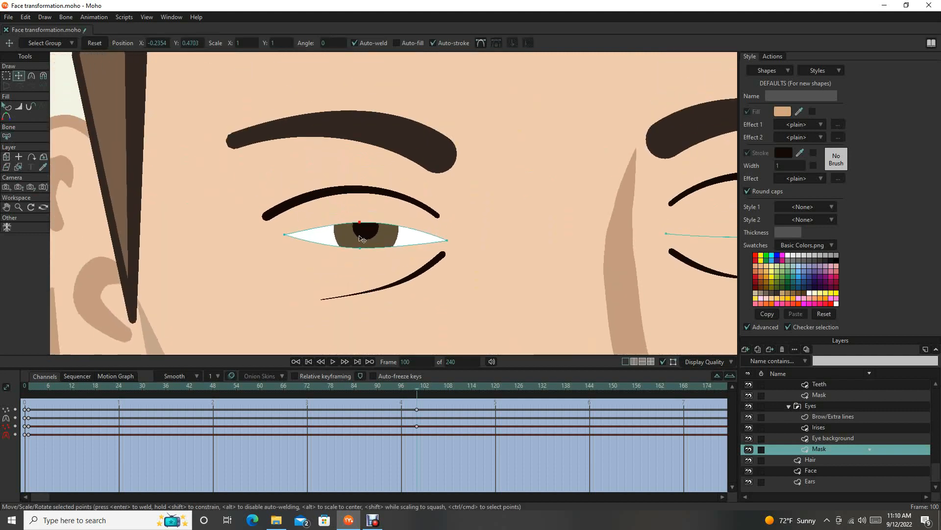
left_click_drag(360, 225, 358, 204)
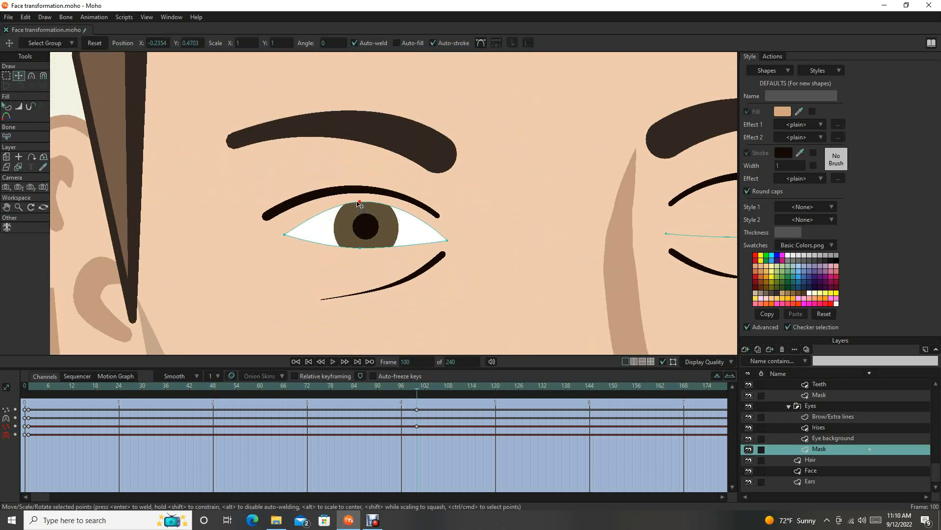
left_click_drag(359, 203, 359, 193)
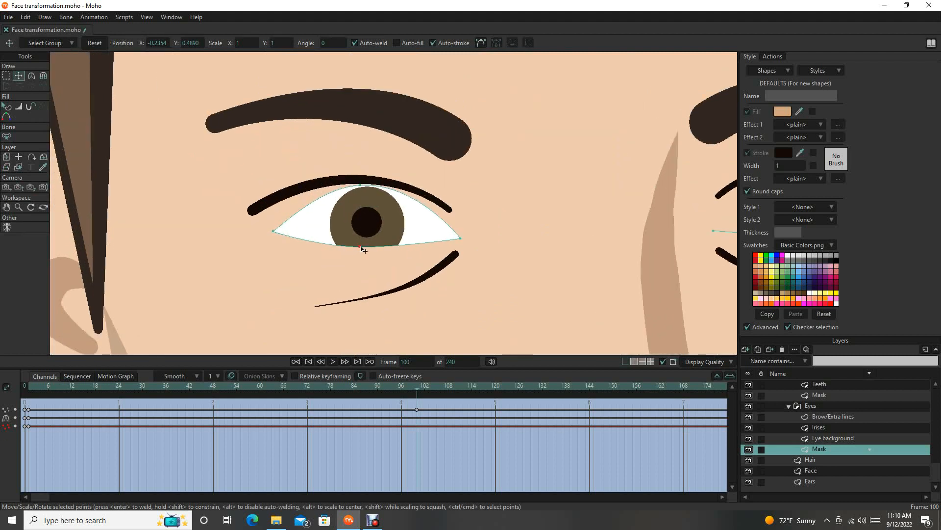
left_click_drag(362, 249, 360, 264)
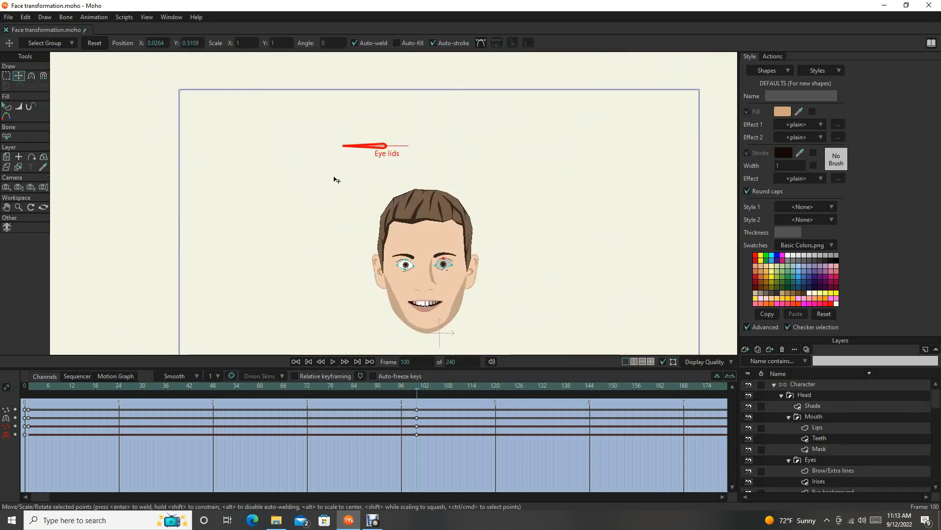
mouse_move(639, 90)
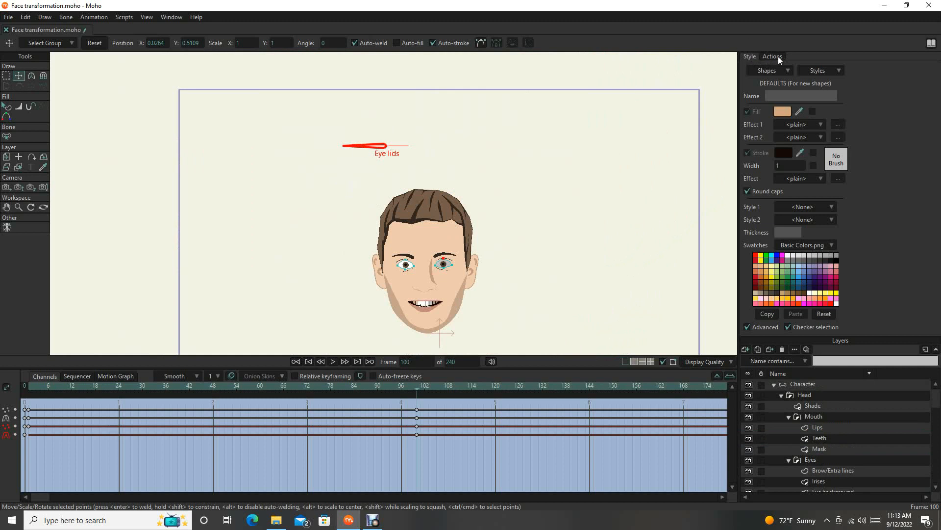
Step: Show the Actions list with Mainline and the Eye lids action
left_click(773, 56)
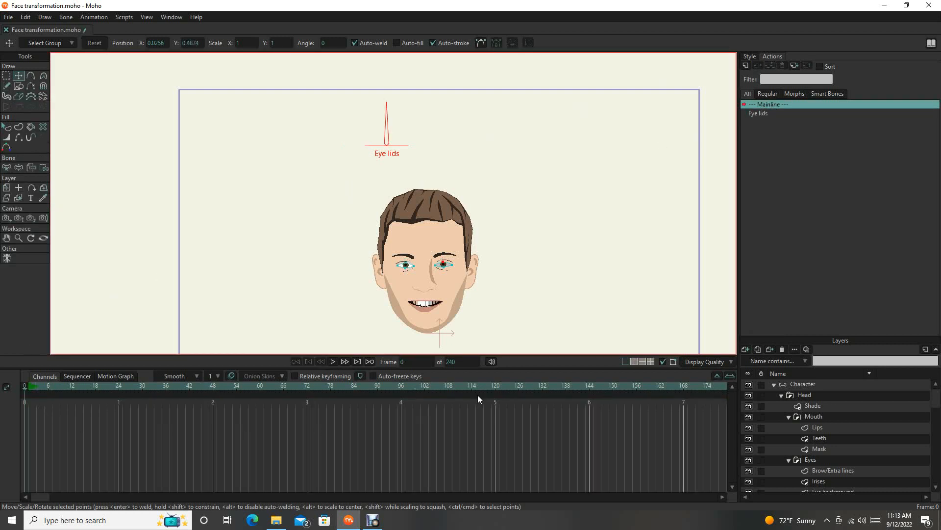
mouse_move(53, 81)
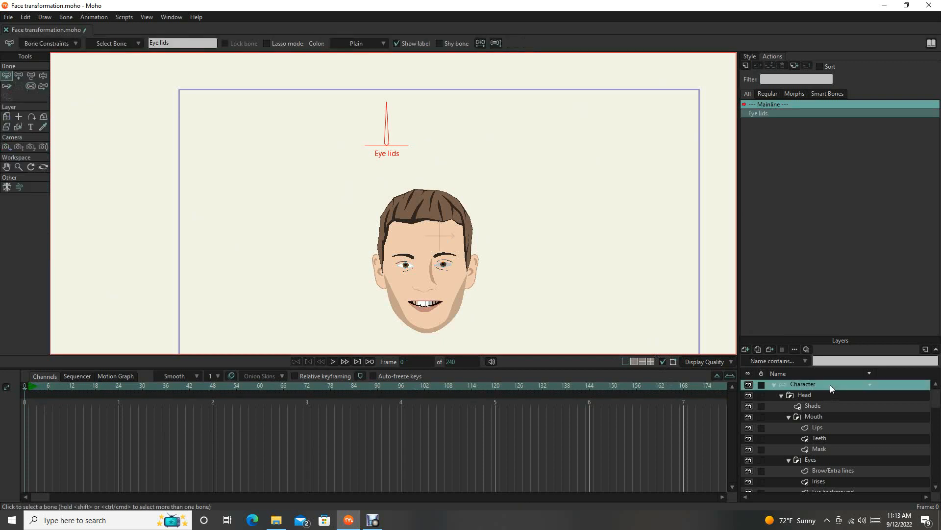
mouse_move(54, 85)
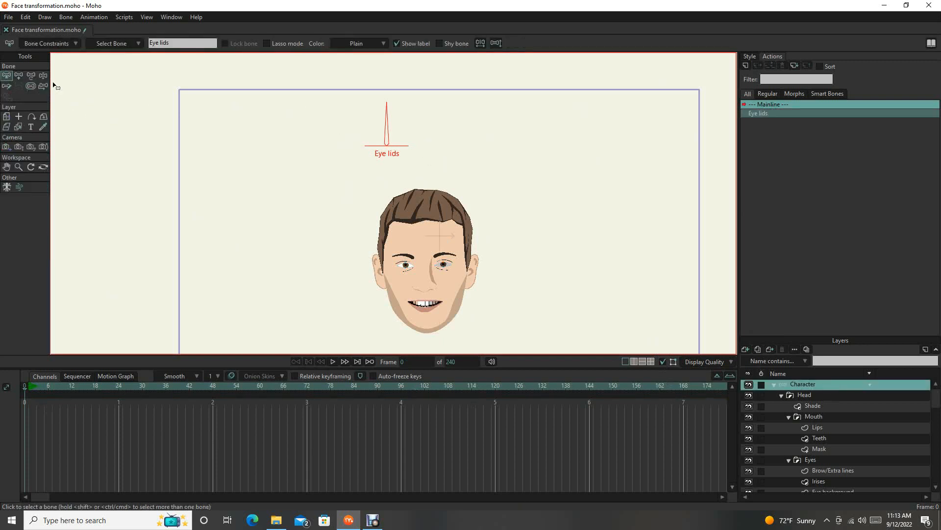
mouse_move(44, 75)
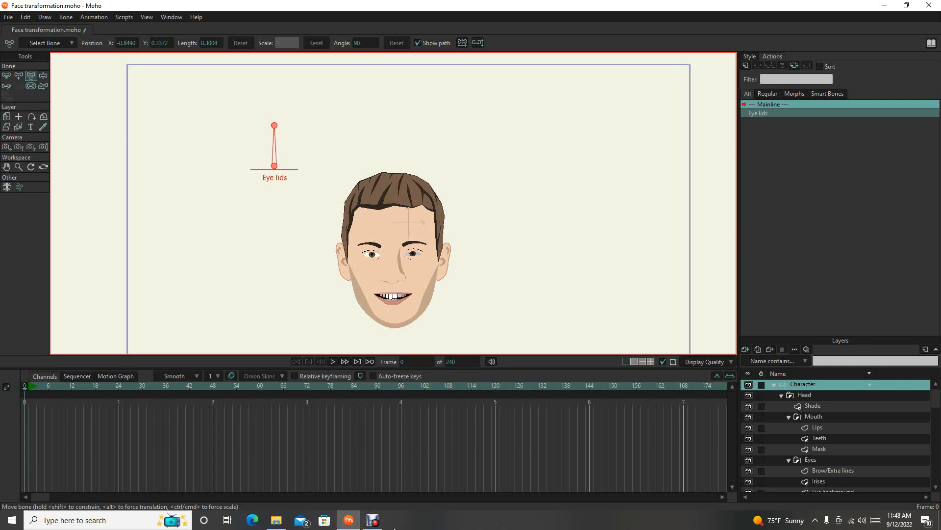
mouse_move(394, 519)
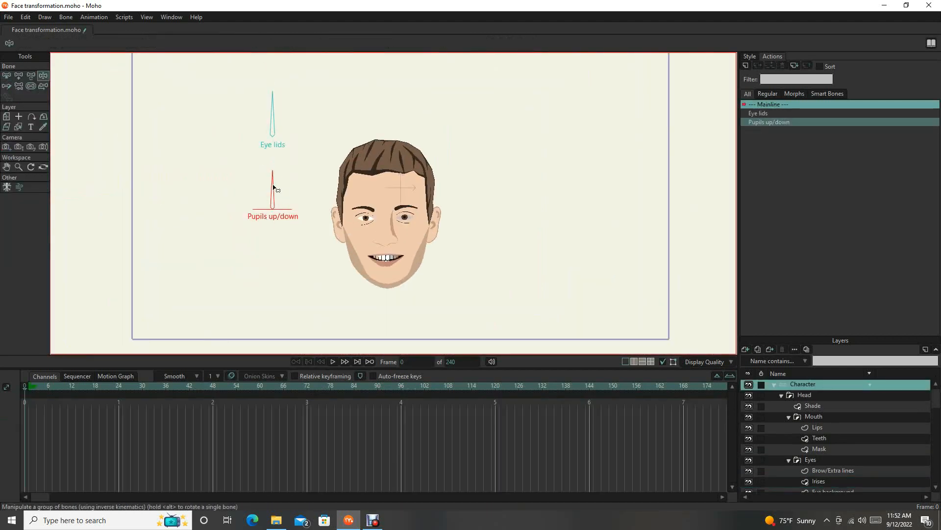
Step: Rotate the Pupils up/down dial to test the pupil movement
left_click_drag(273, 174, 303, 198)
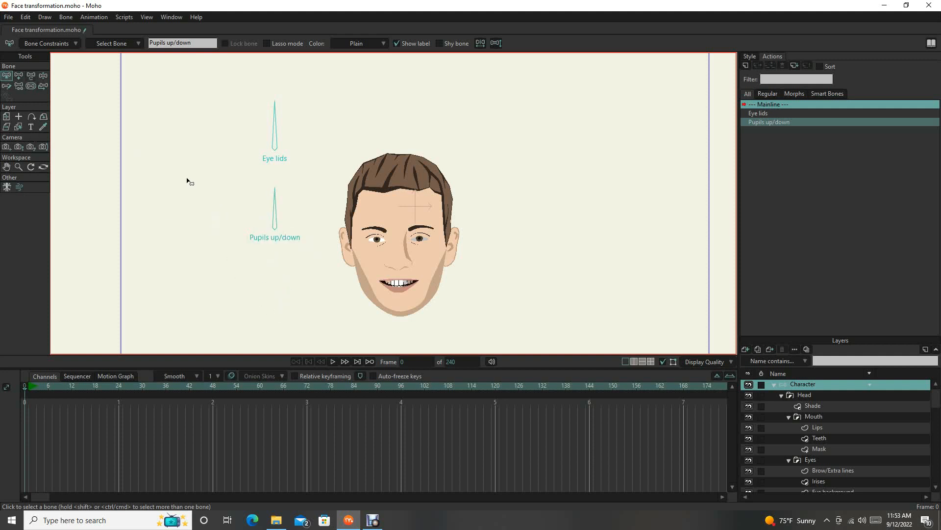
Step: Return to the main timeline and pick the Pupils L/R entry in the Actions list
left_click(20, 75)
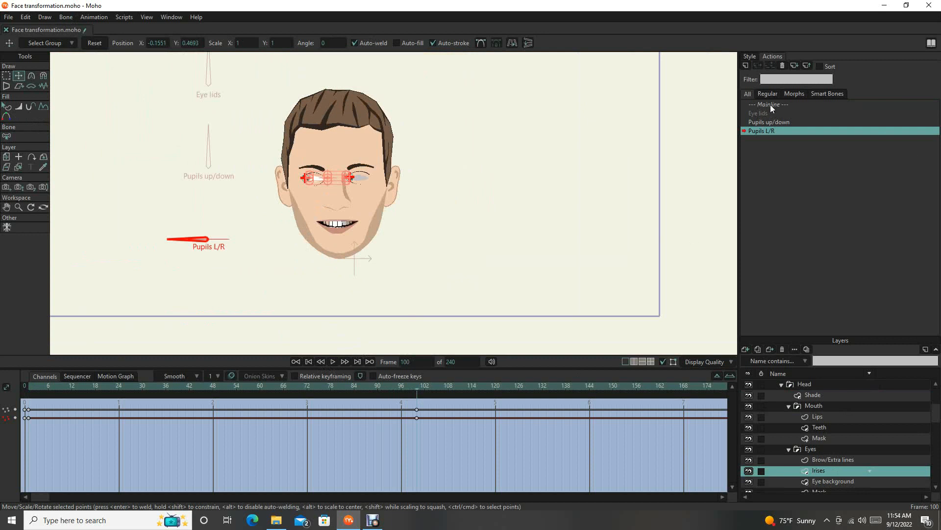
left_click(308, 360)
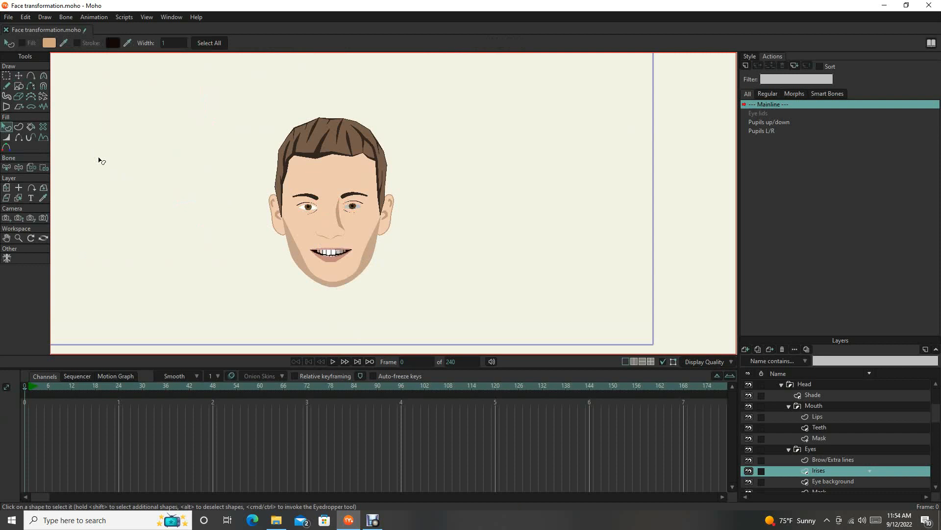
mouse_move(938, 417)
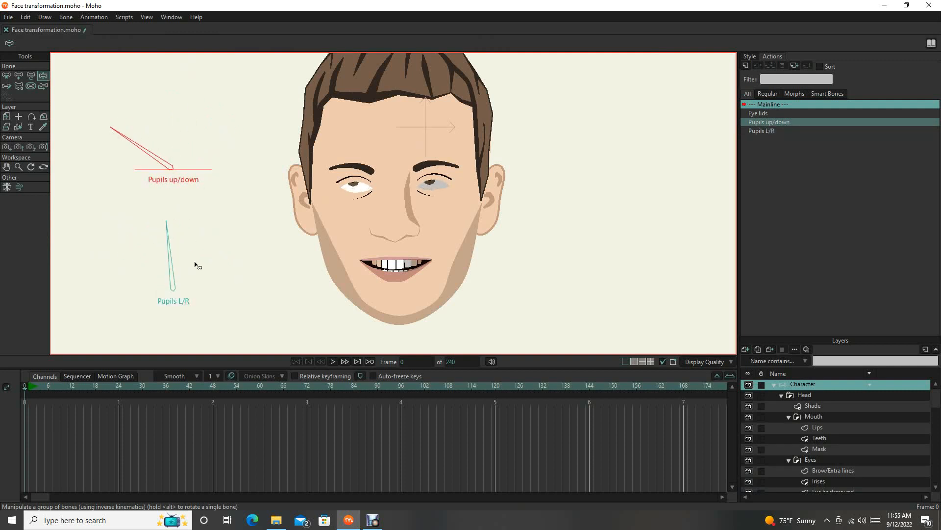
left_click(768, 131)
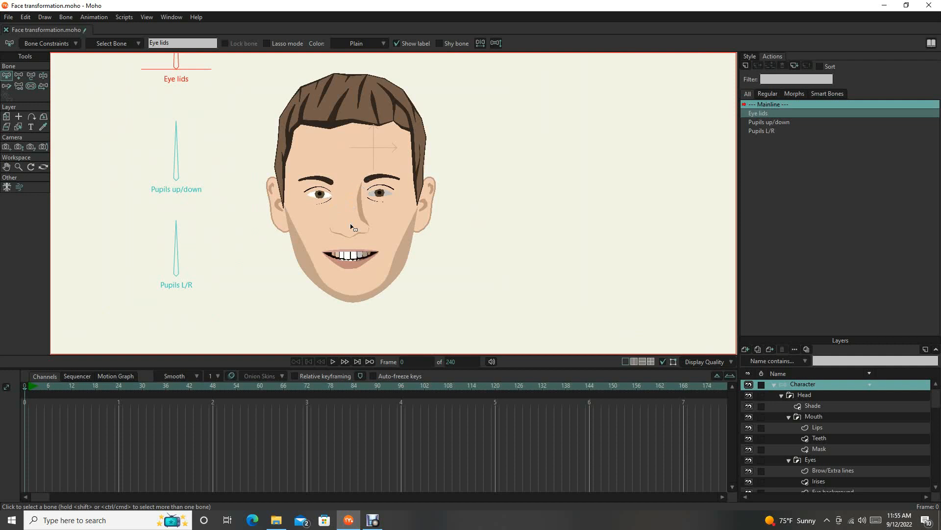
mouse_move(410, 257)
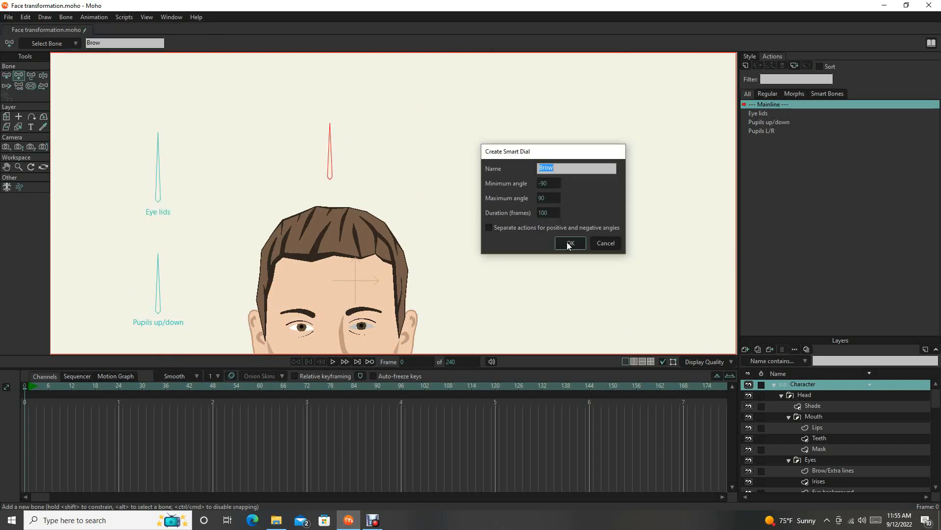
Step: Confirm the new smart dial named 'Brow', opening its action timeline
left_click(570, 243)
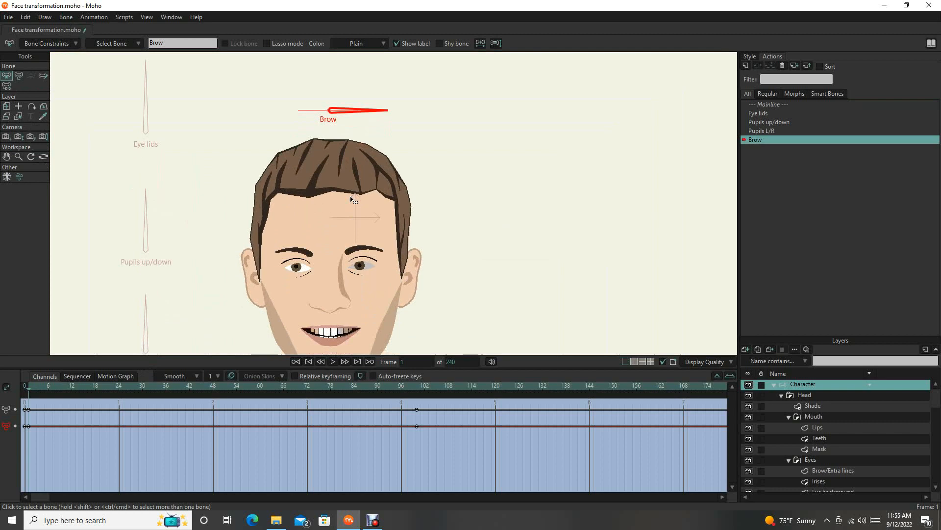
mouse_move(299, 182)
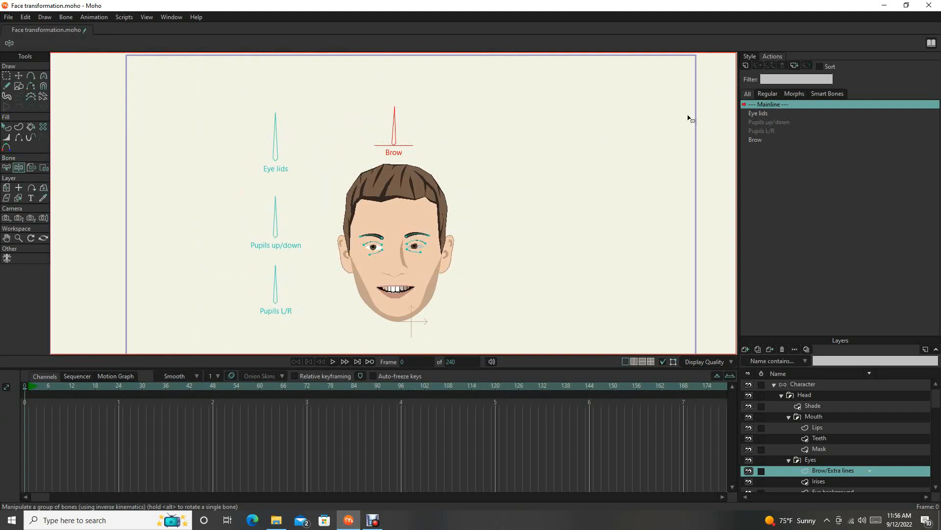
Step: Rename the Brow action to 'Brow U/D' and test the dial on the eyebrows
right_click(755, 139)
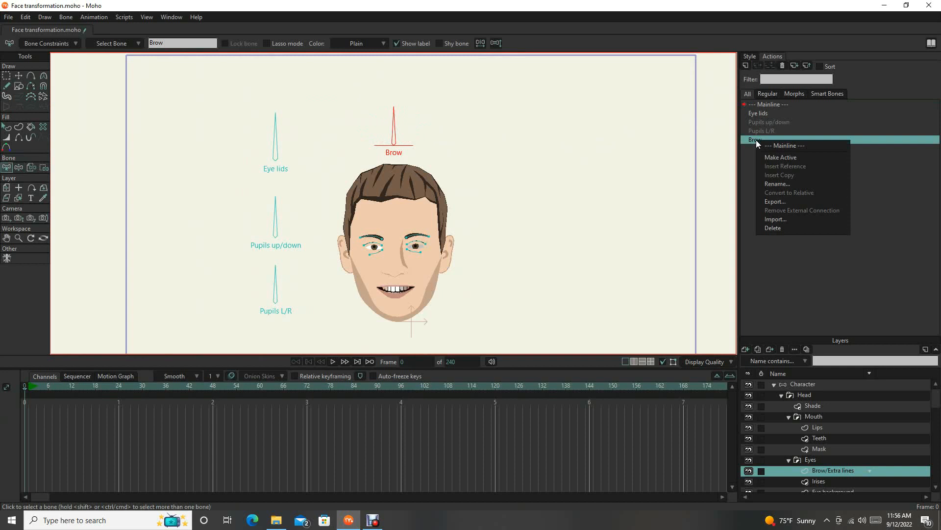
mouse_move(776, 219)
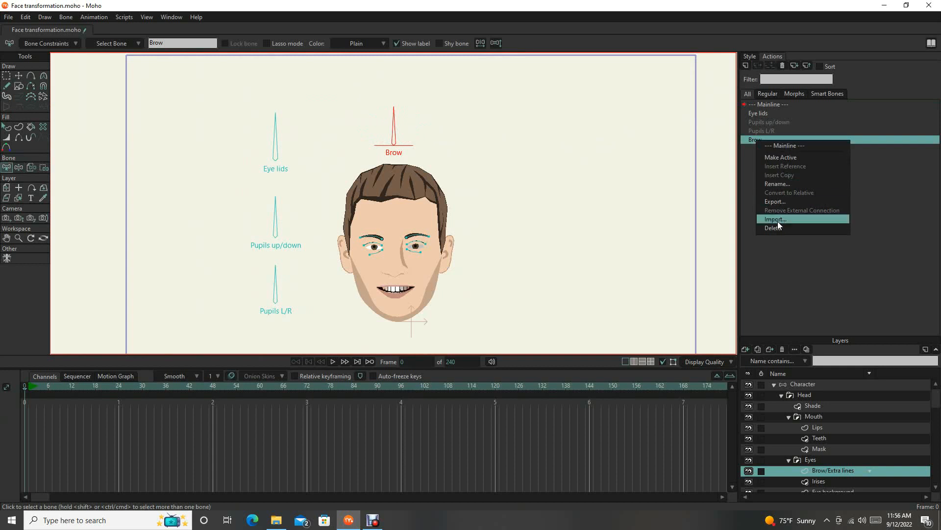
left_click(776, 184)
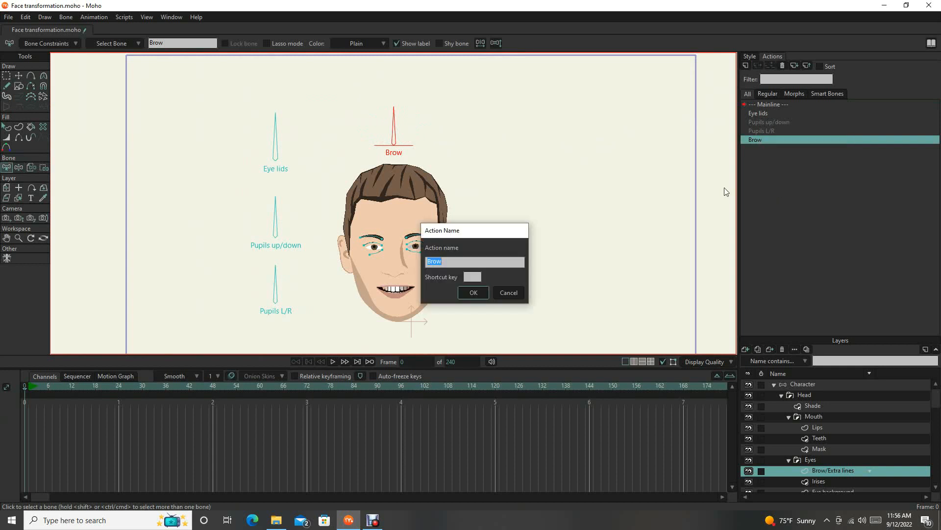
type("B")
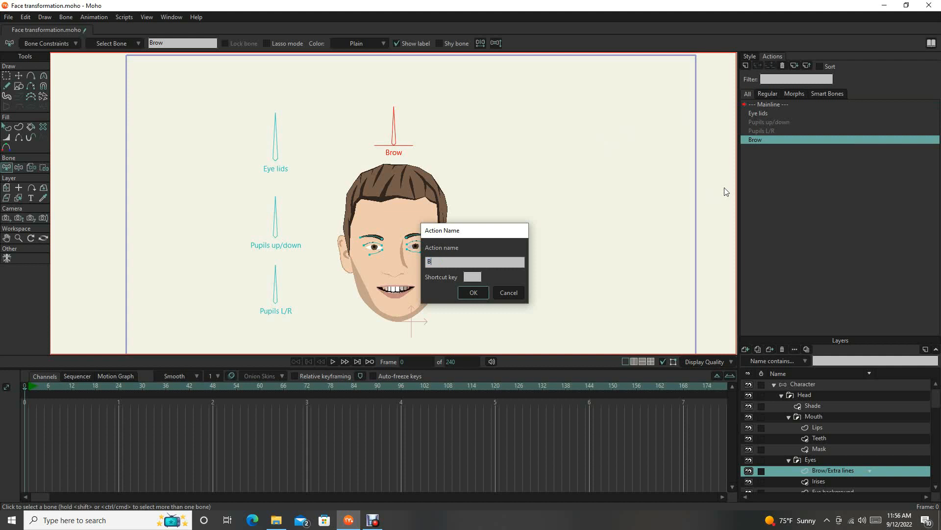
left_click(473, 292)
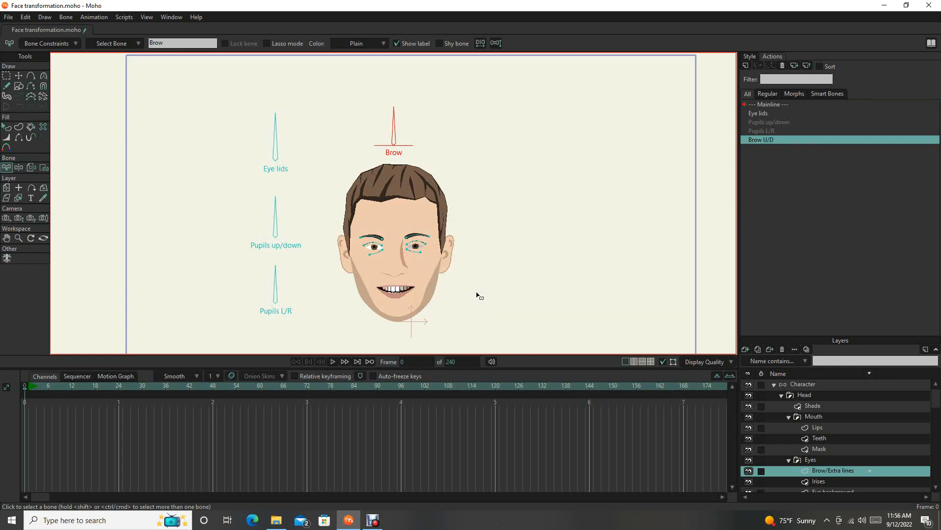
mouse_move(506, 153)
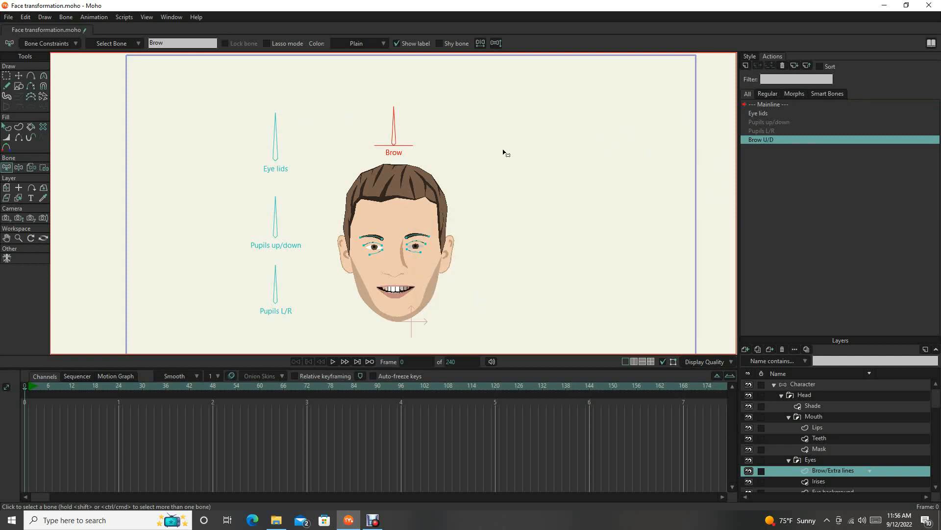
left_click(180, 43)
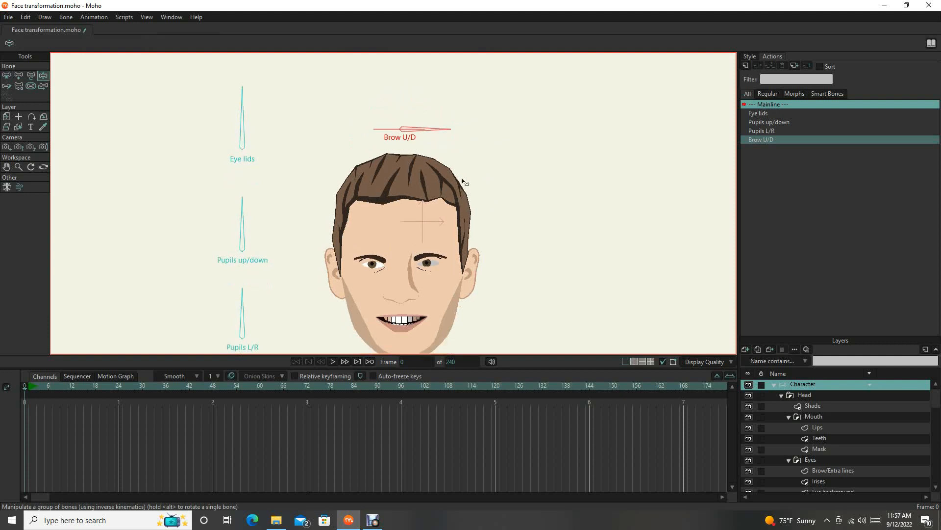
left_click_drag(242, 204, 279, 177)
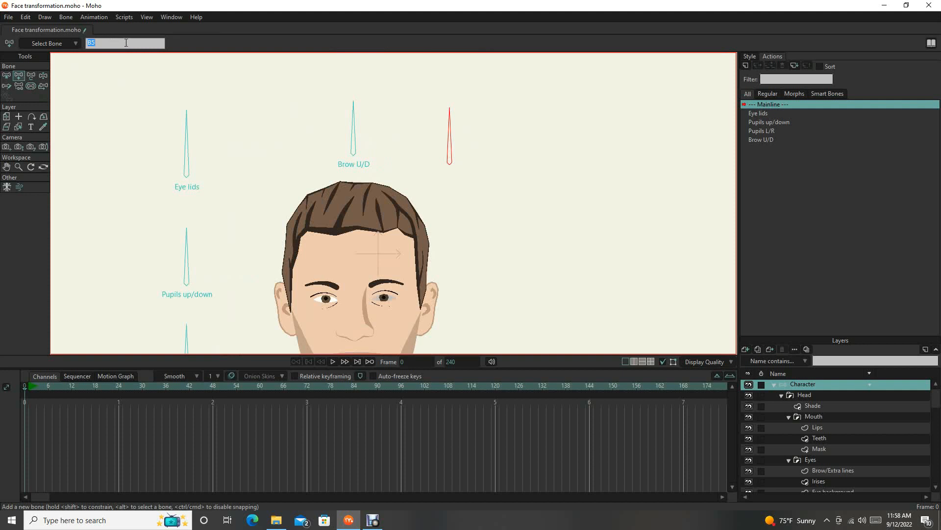
Step: Name the new bone Brow L/R and make it a smart dial with action Brow Angry/Sad
type("Brow L/R")
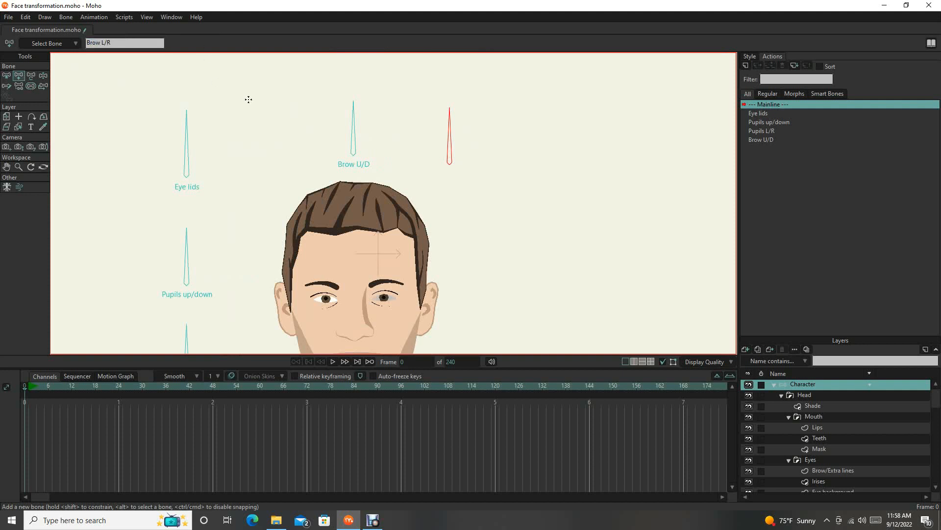
left_click(67, 17)
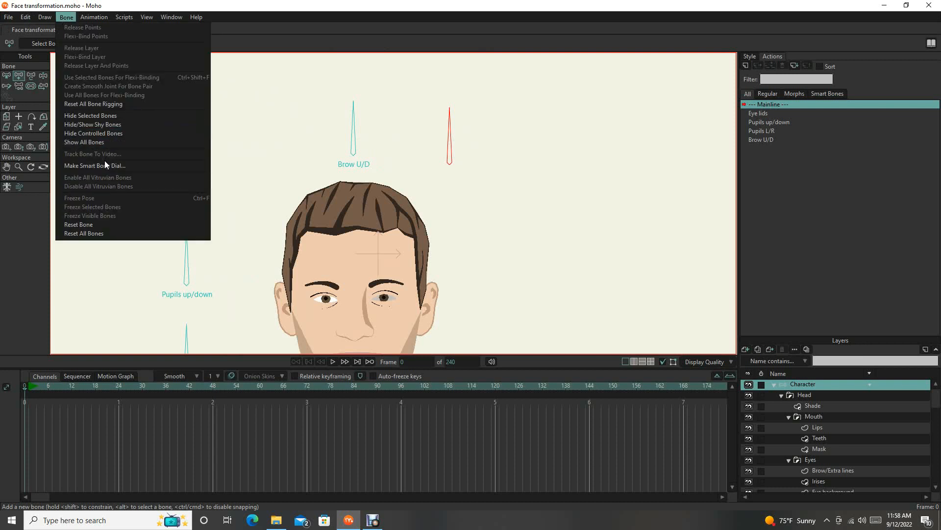
left_click(94, 165)
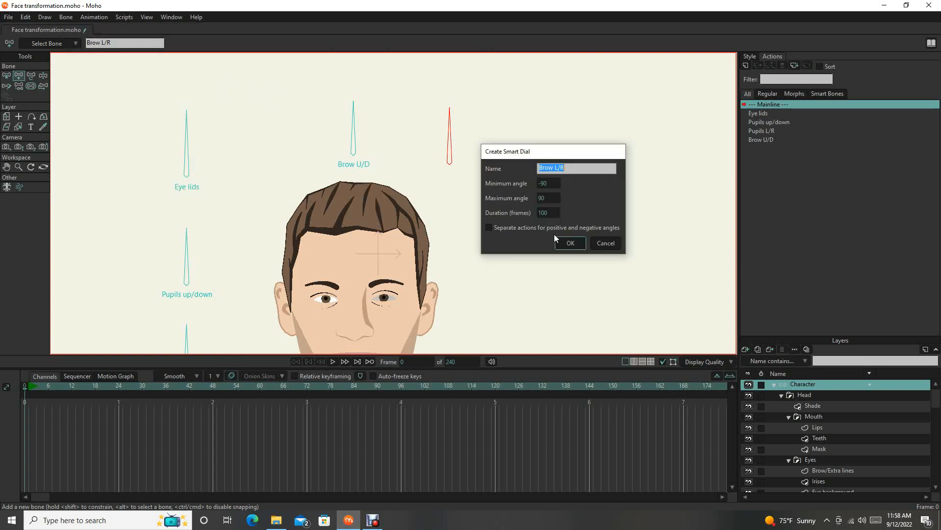
left_click(569, 243)
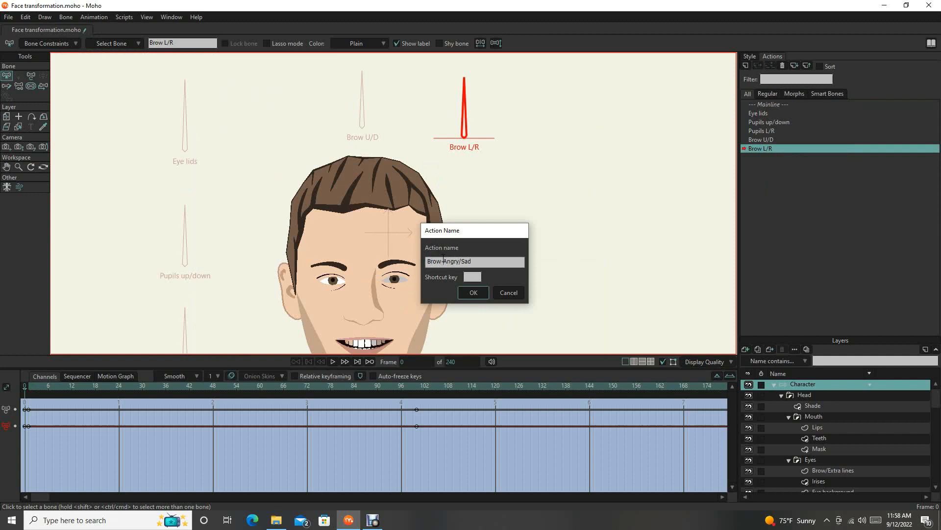
left_click(473, 293)
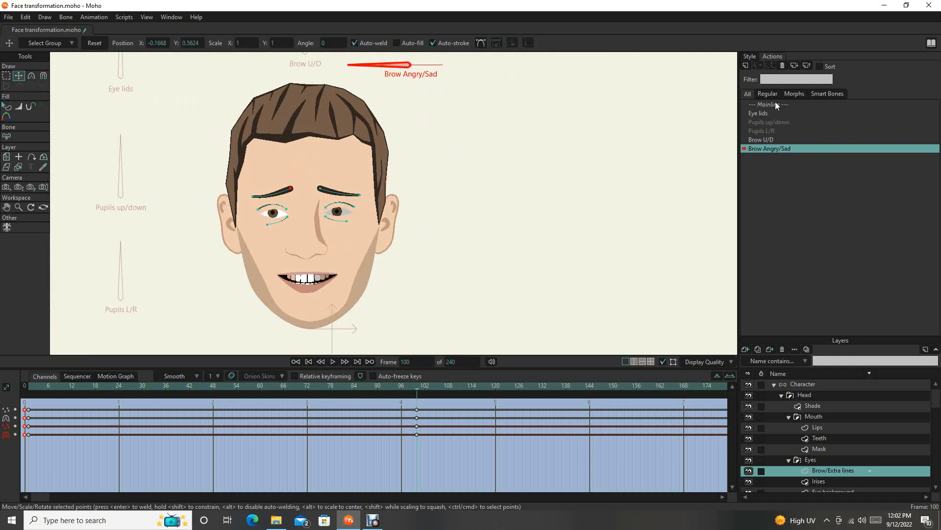
mouse_move(776, 107)
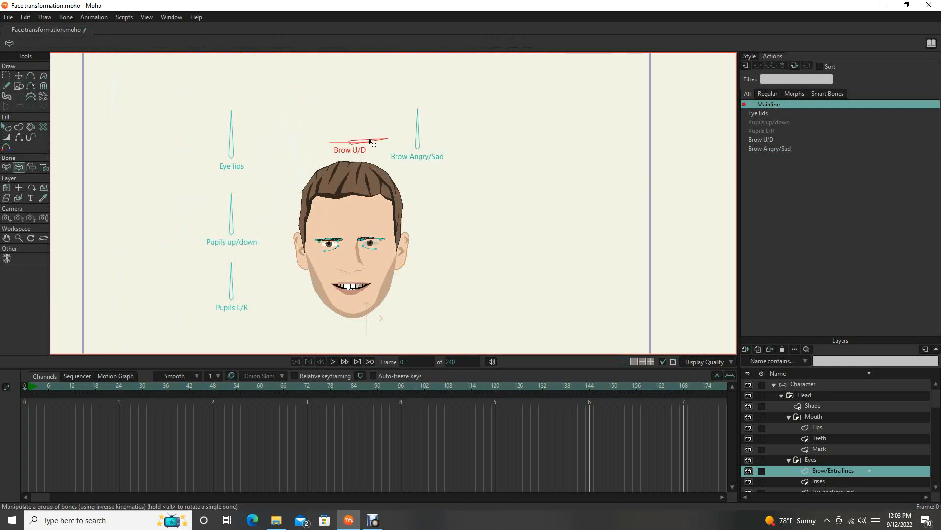
Step: Turn the Brow U/D and Brow Angry/Sad dials to raise and slant the brows, then reset them
left_click_drag(369, 141, 375, 131)
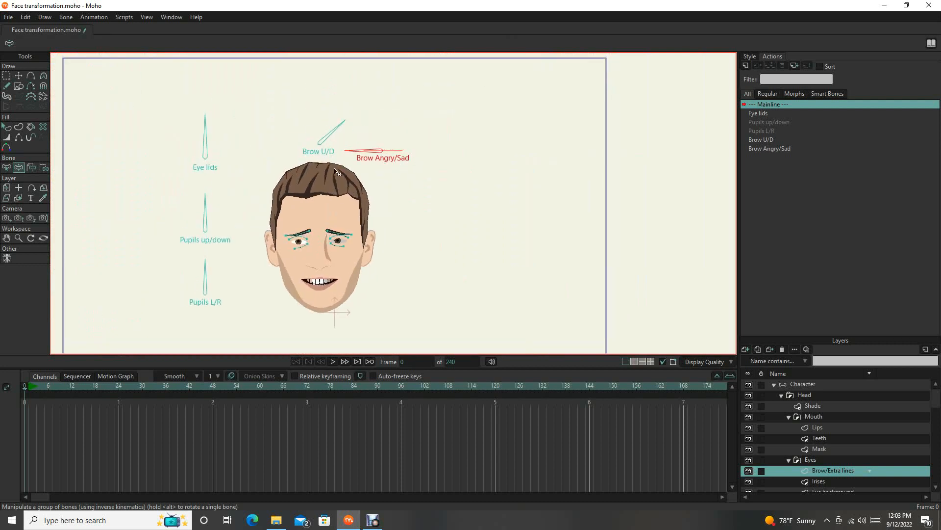
left_click_drag(336, 123, 333, 144)
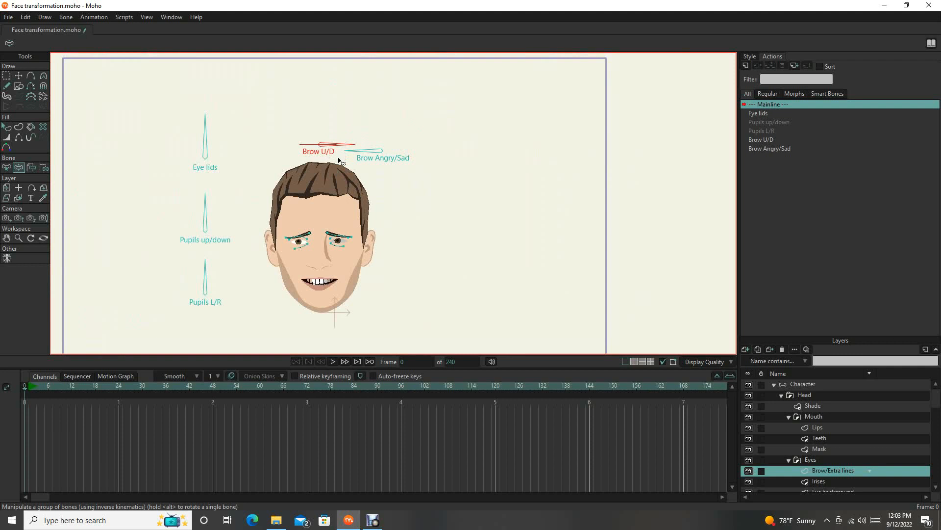
left_click_drag(340, 148, 324, 112)
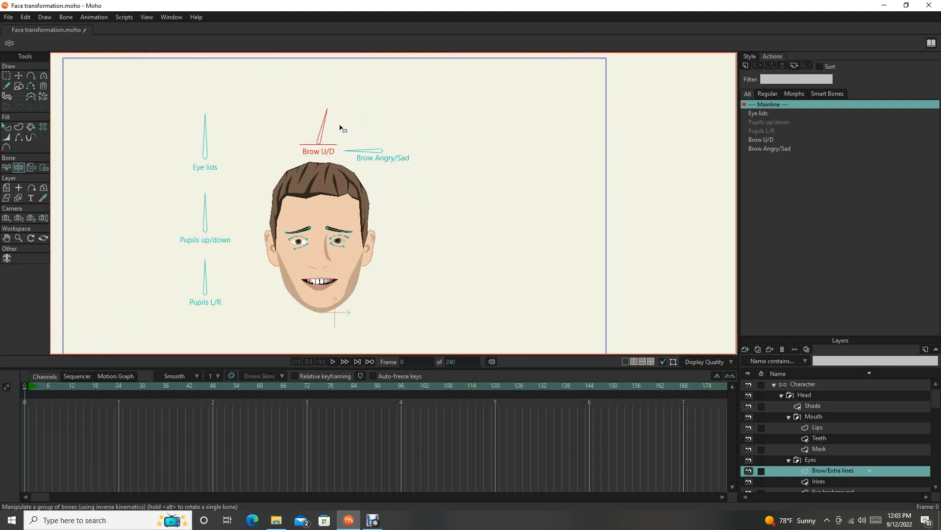
left_click_drag(378, 152, 366, 139)
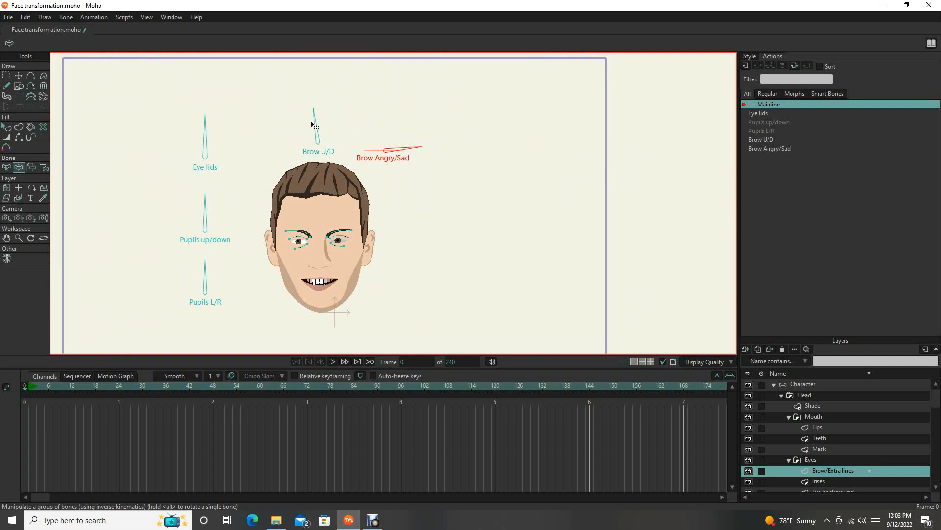
left_click_drag(312, 112, 345, 126)
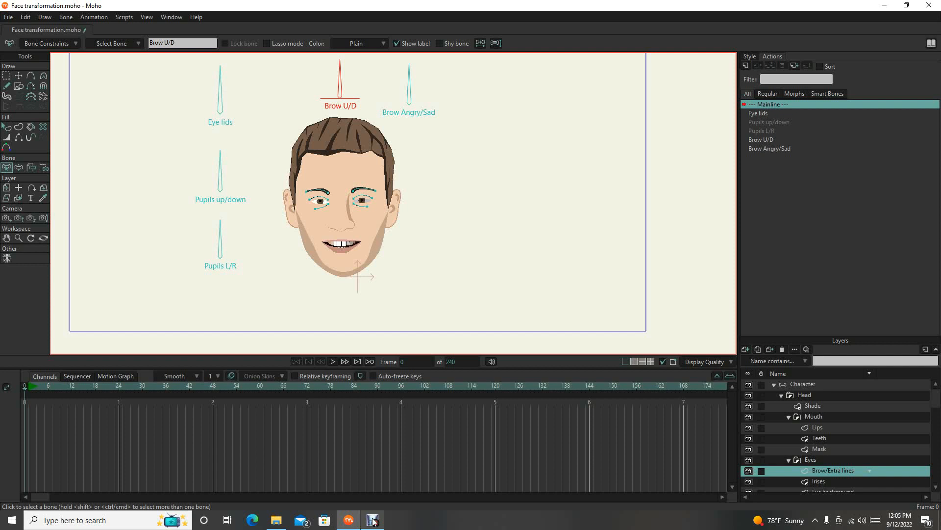
mouse_move(388, 505)
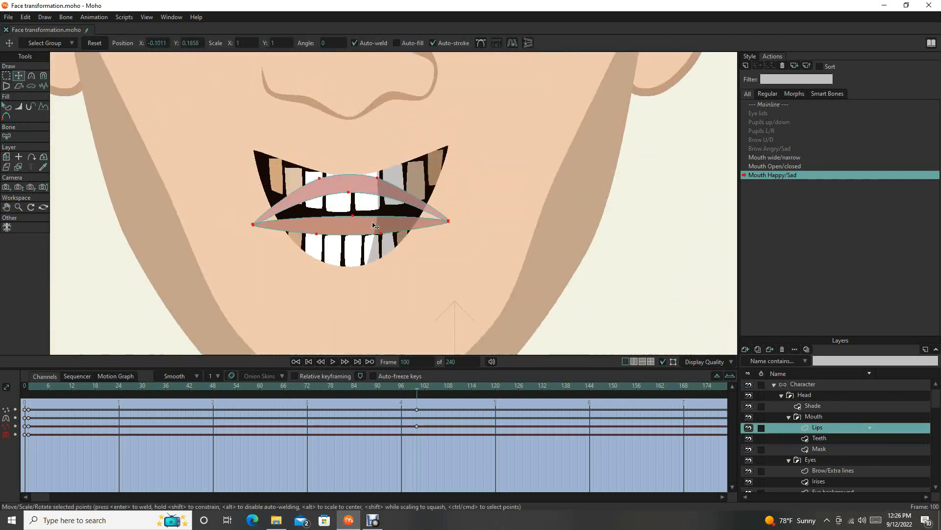
Step: Make a selection in the lower-right panel while finishing the Mouth Happy/Sad lip pose
left_click(818, 449)
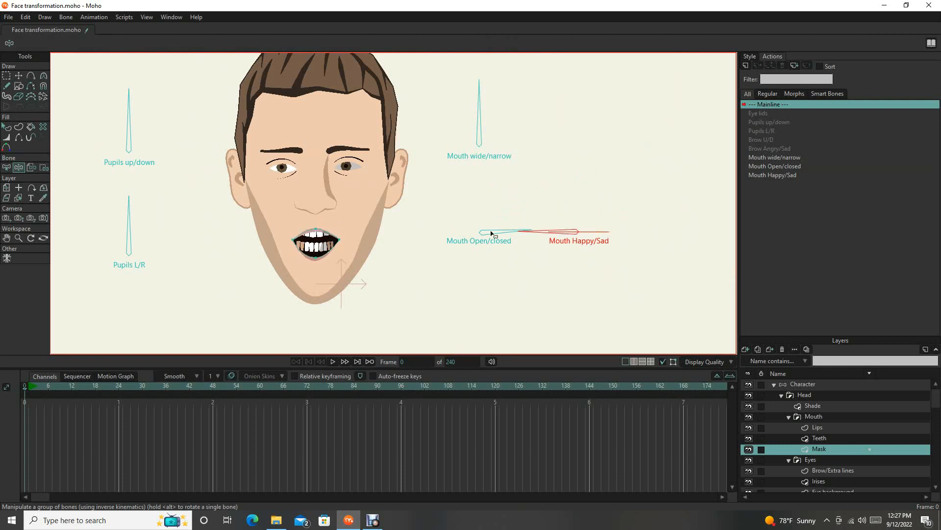
Step: Try the Mouth Open/closed dial, closing and reopening the mouth
left_click_drag(486, 232, 480, 183)
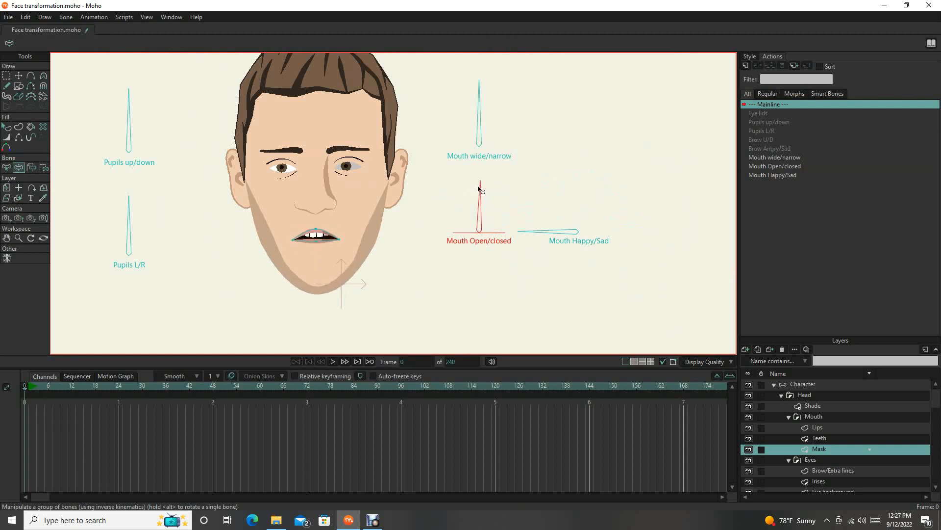
left_click_drag(540, 231, 573, 214)
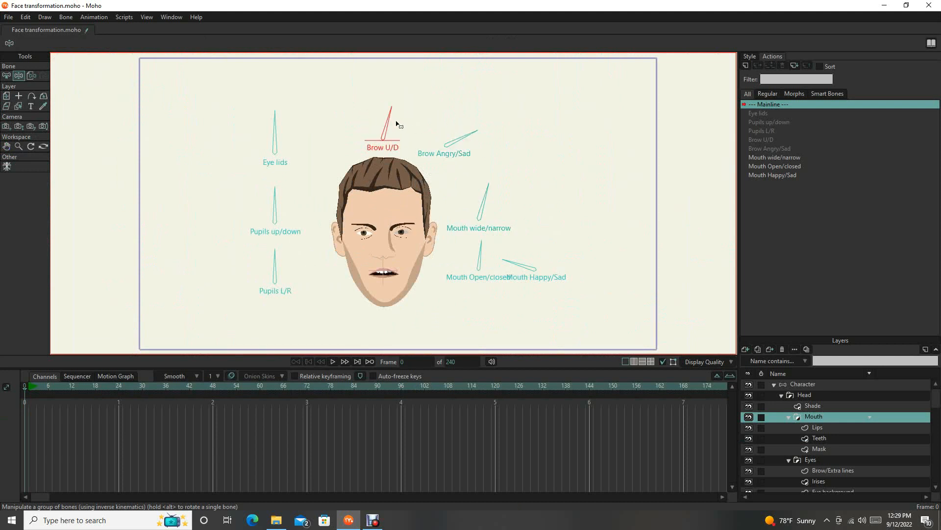
Step: Turn the Brow U/D and Pupils up/down dials to move the eyebrows and pupils
left_click_drag(393, 111, 408, 129)
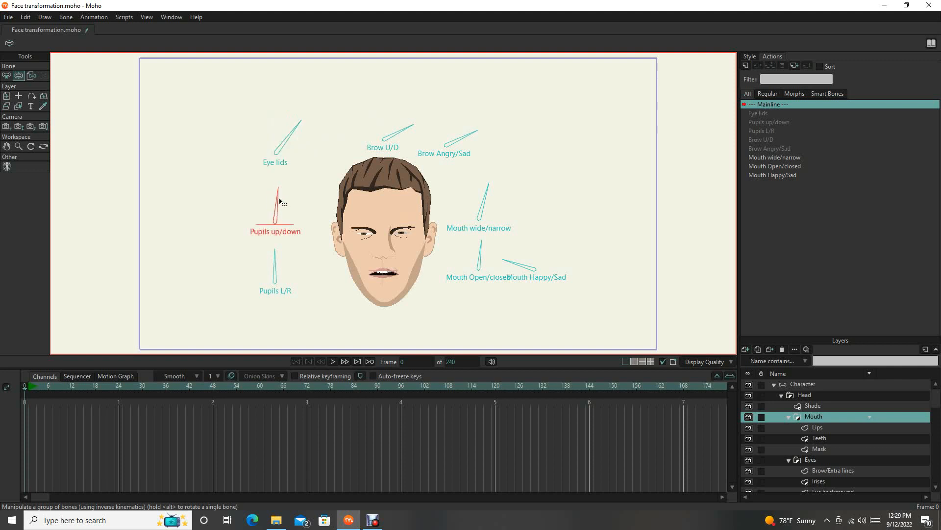
left_click_drag(278, 192, 300, 201)
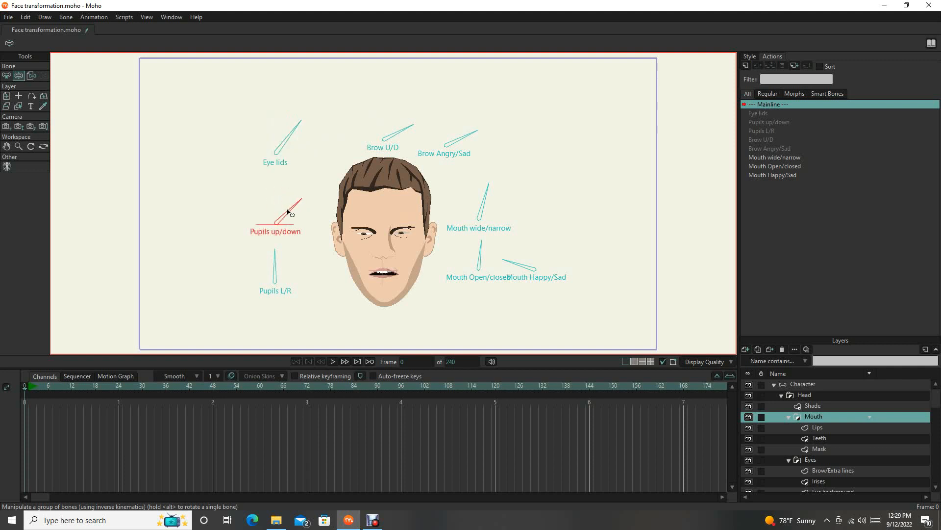